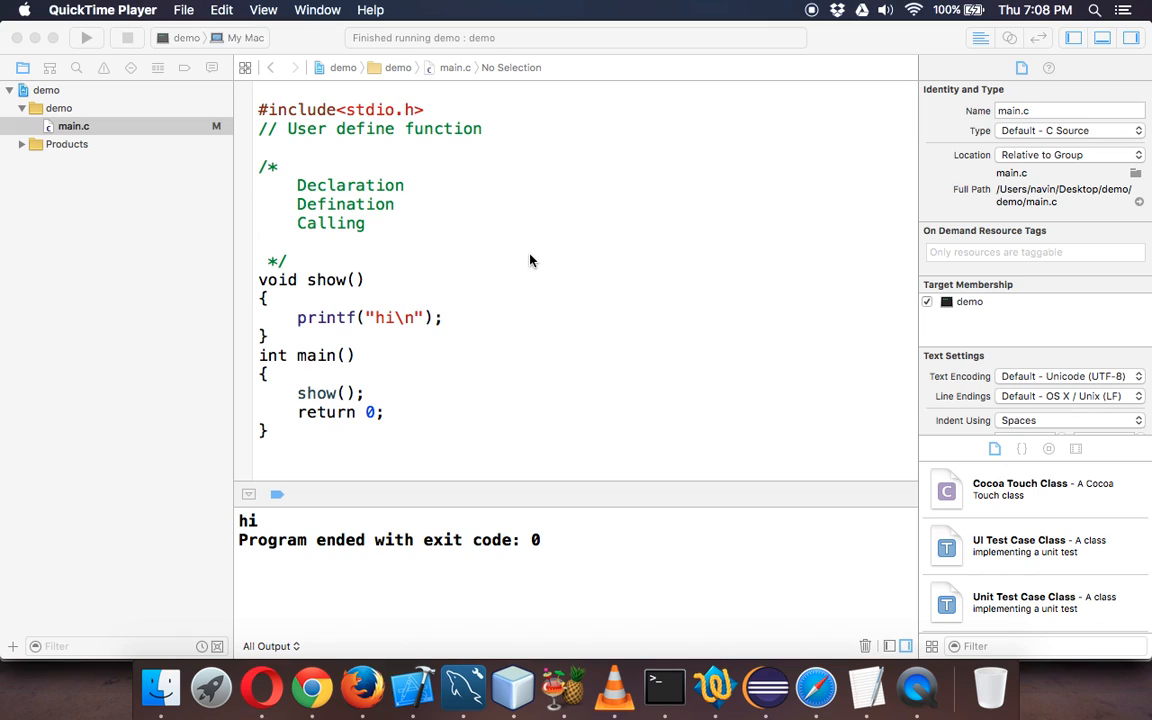
mouse_move(282, 436)
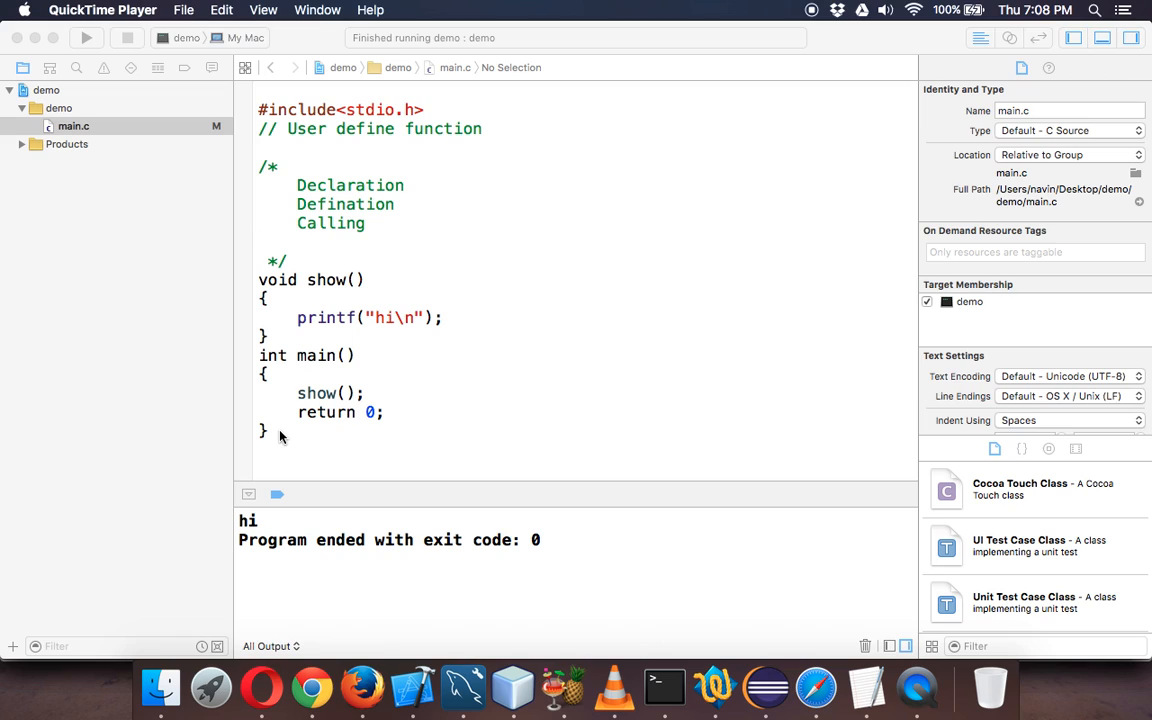
mouse_move(350, 252)
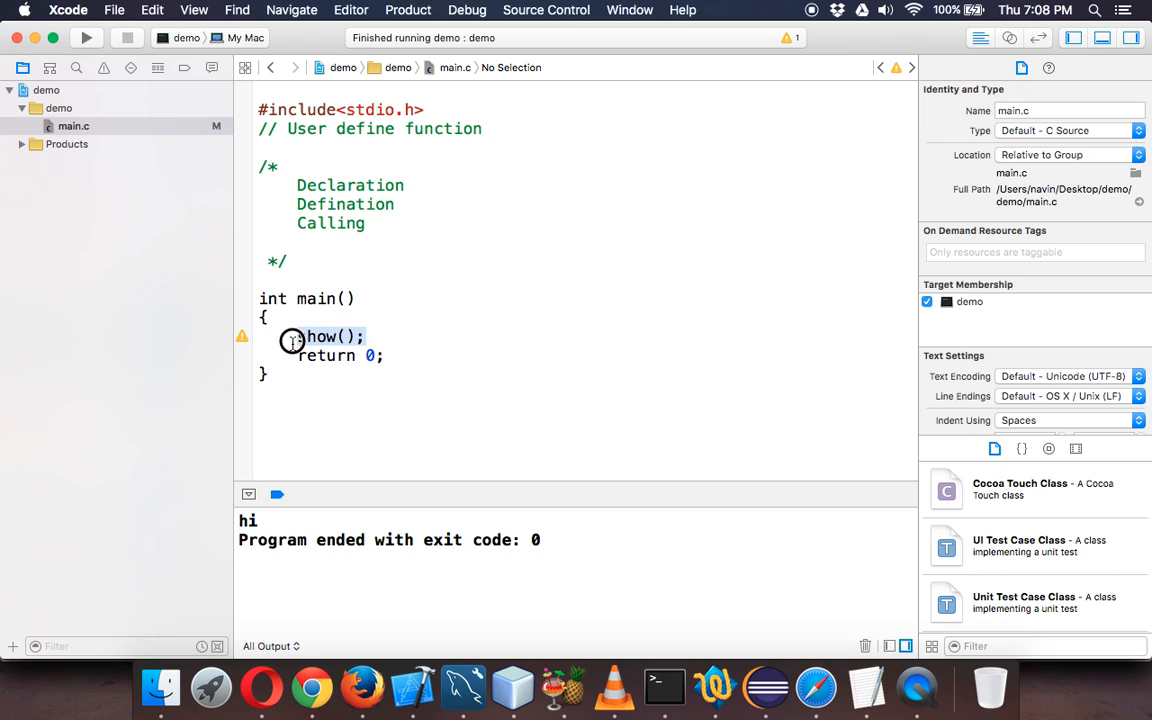
- Delete the show(); call so main contains only return 0
key(Backspace)
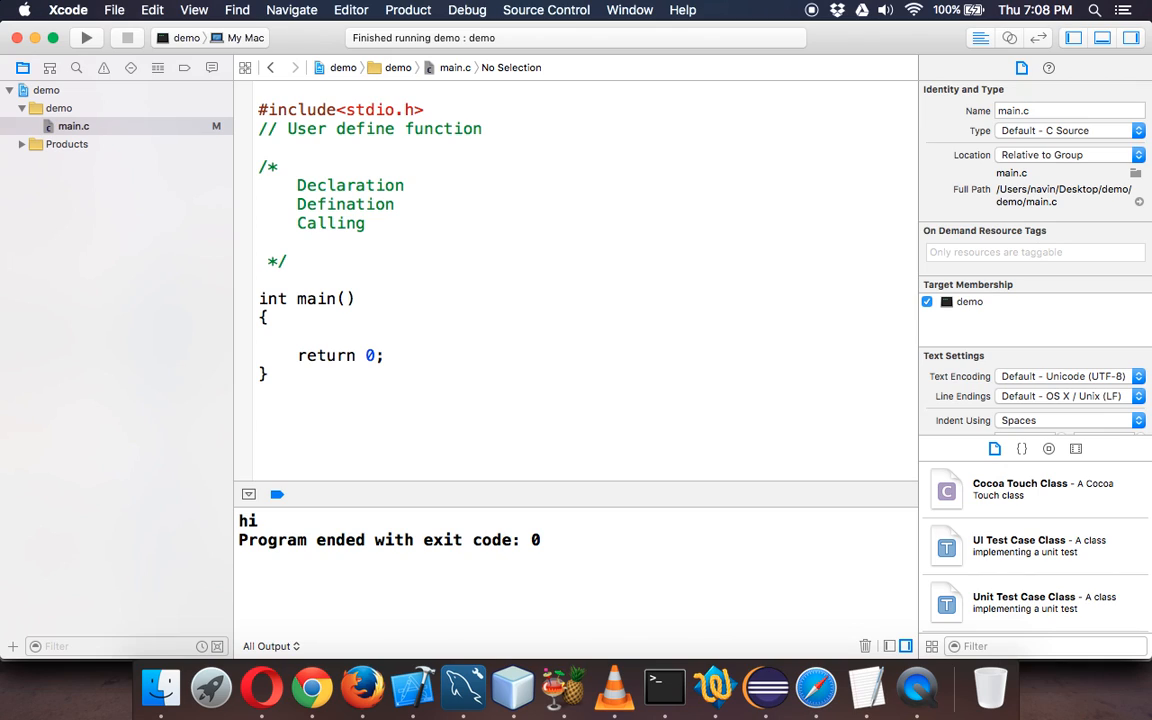
click(260, 392)
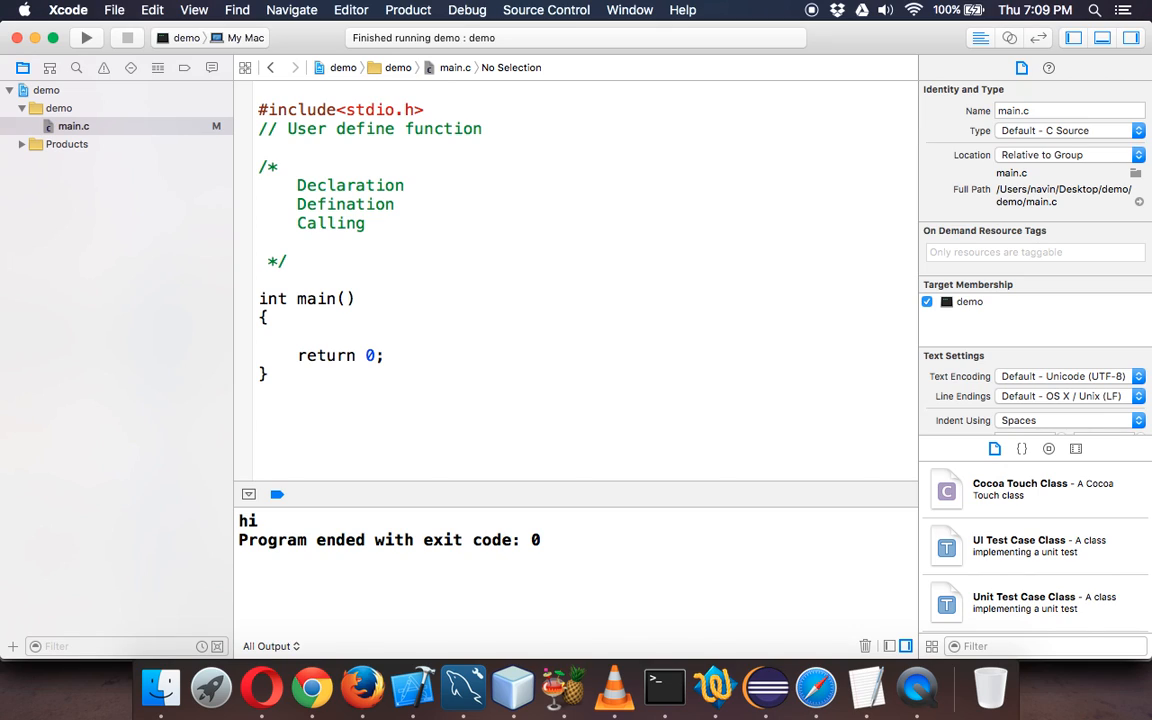
click(260, 392)
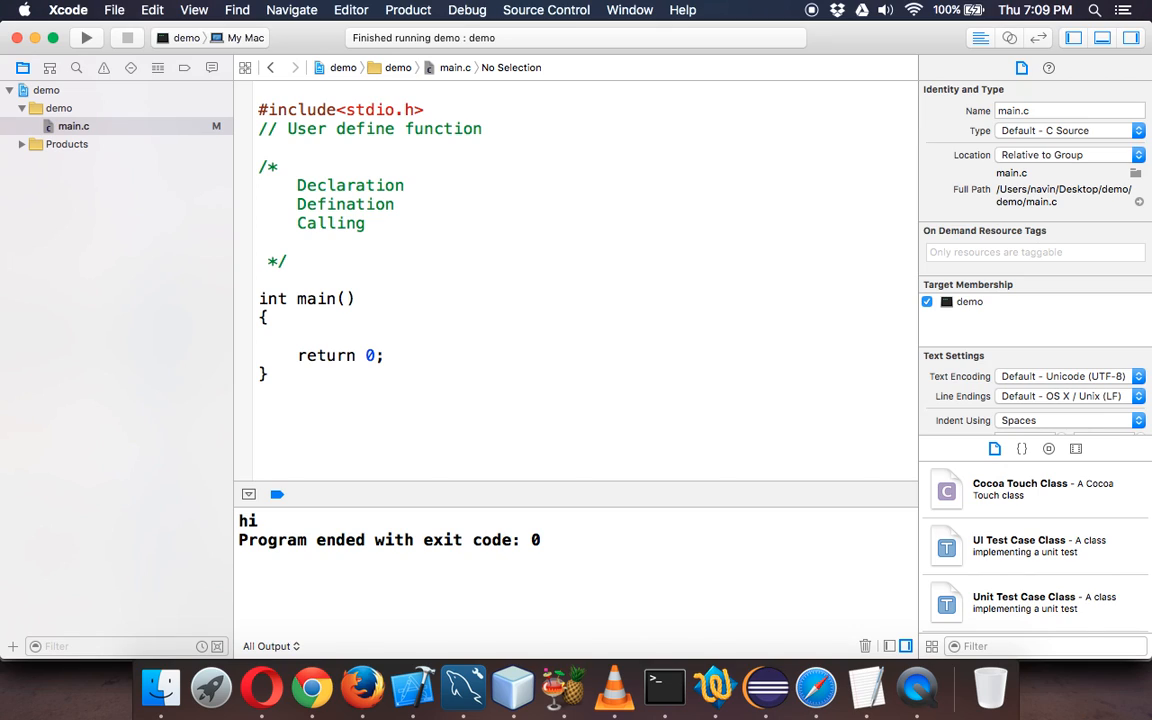
click(260, 392)
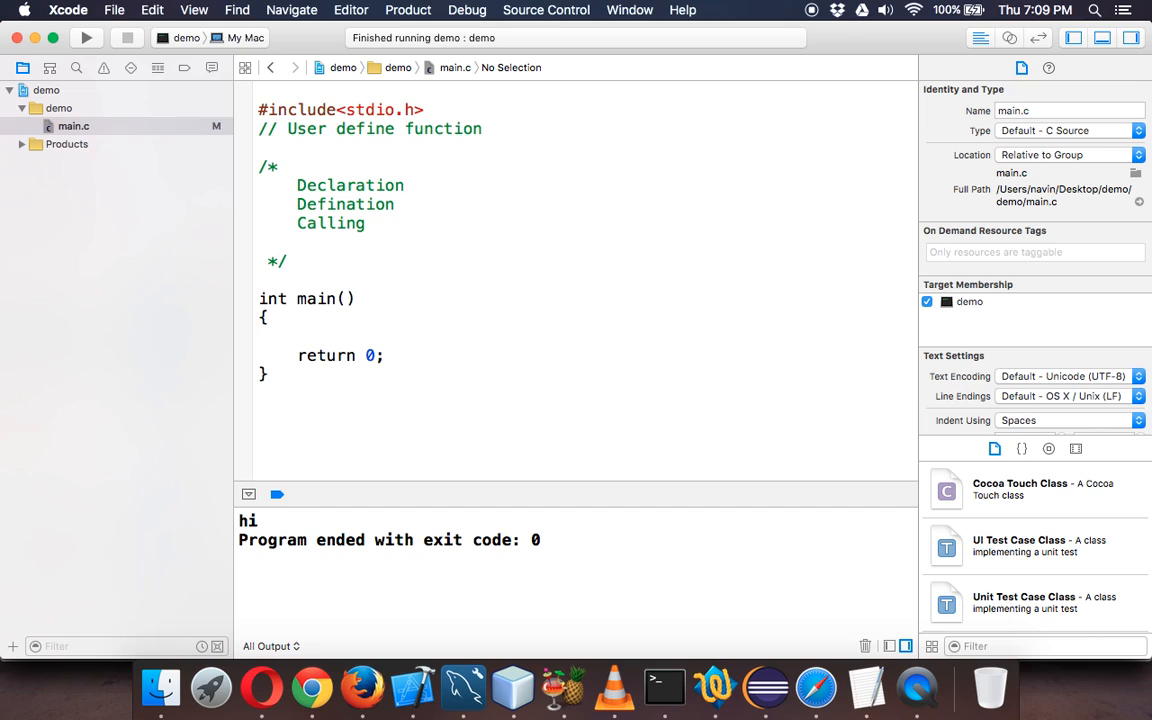
- Define an empty void add() below main and declare the prototype void add(); above it
text(add()
text({)
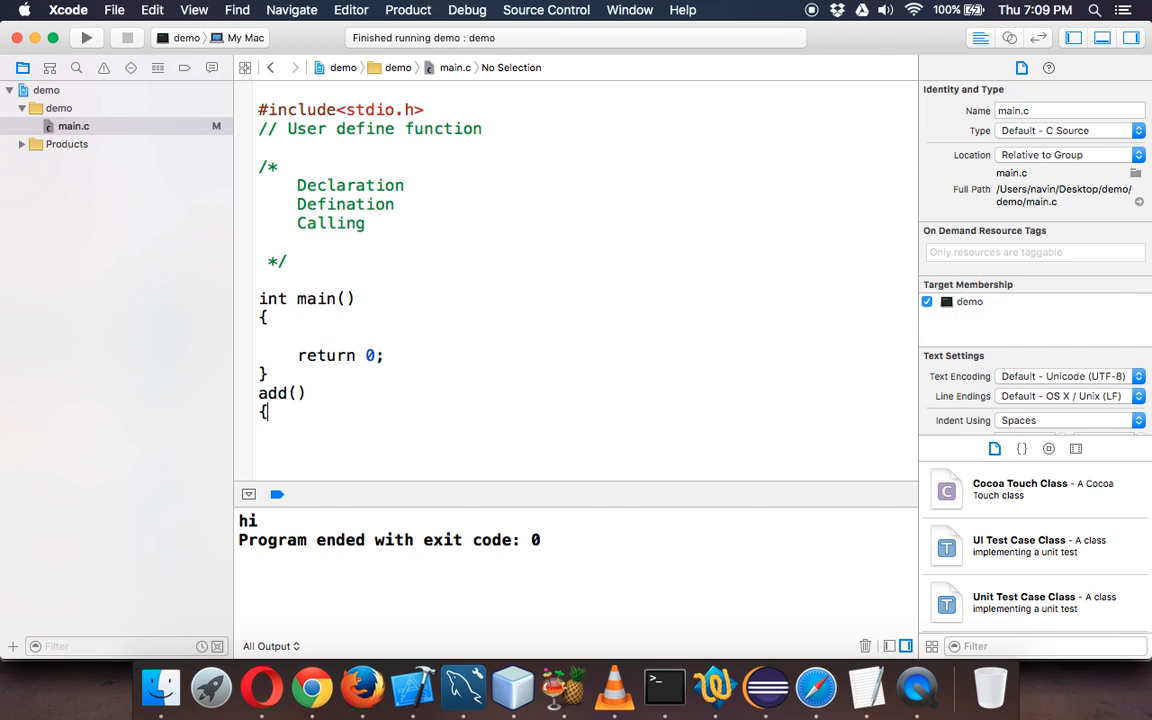
text(})
click(282, 392)
text(void )
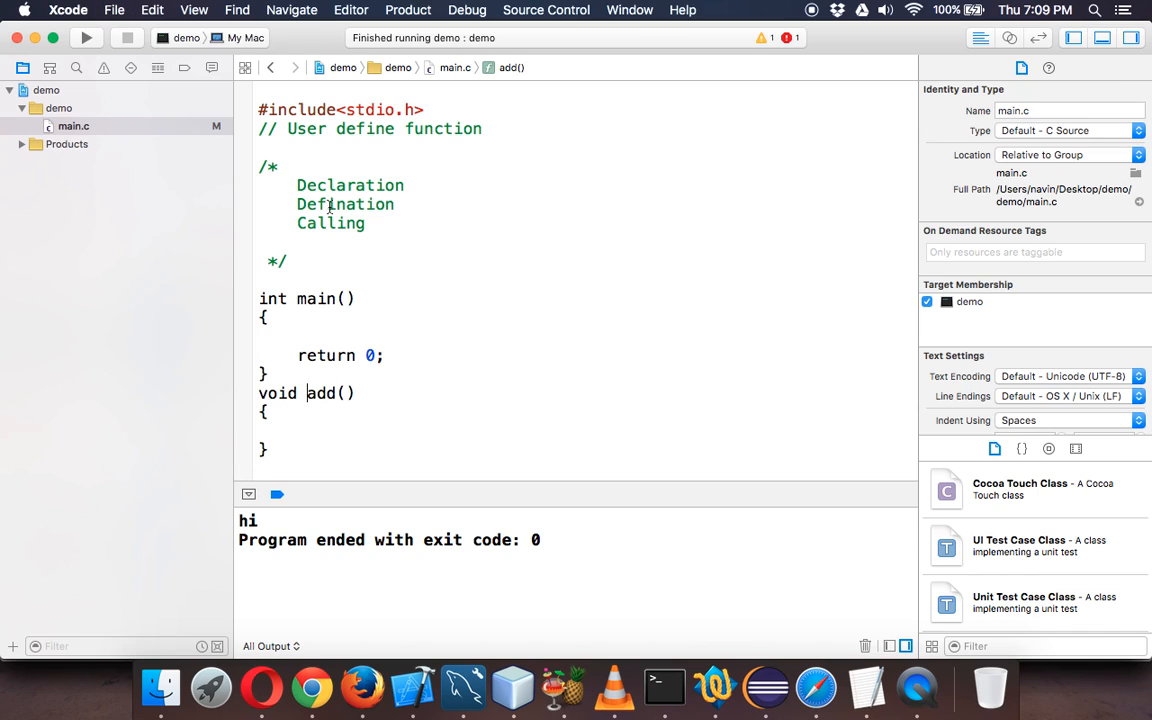
drag(296, 184, 364, 224)
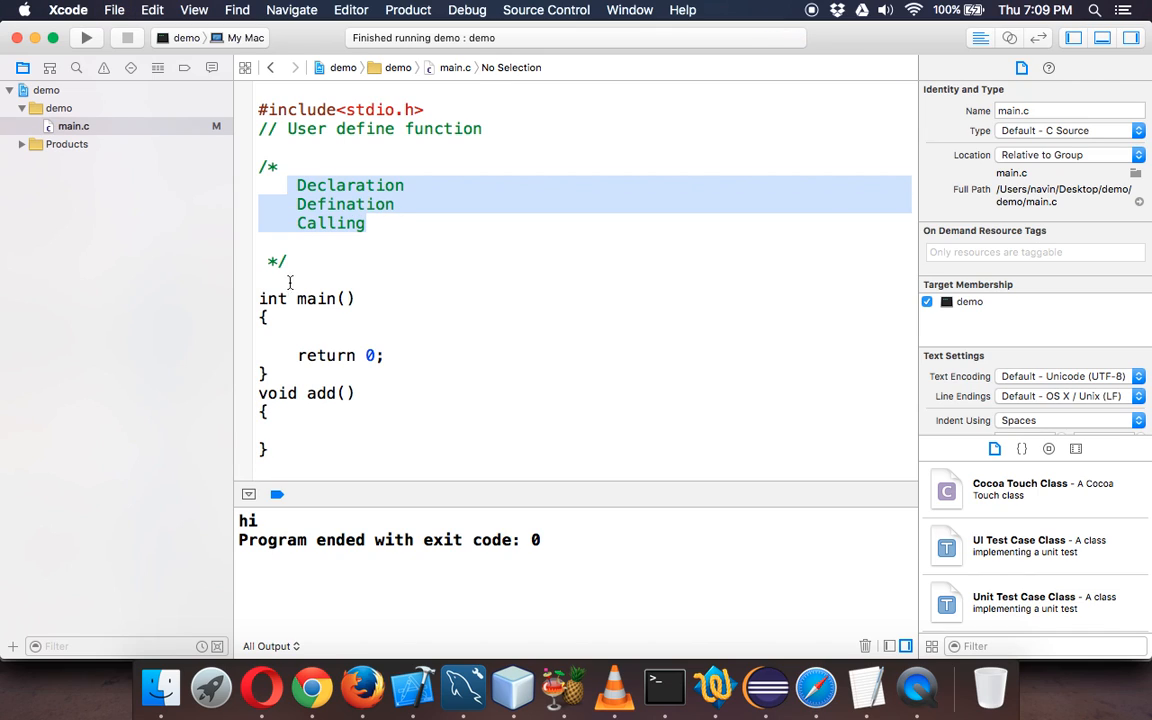
text(void add)
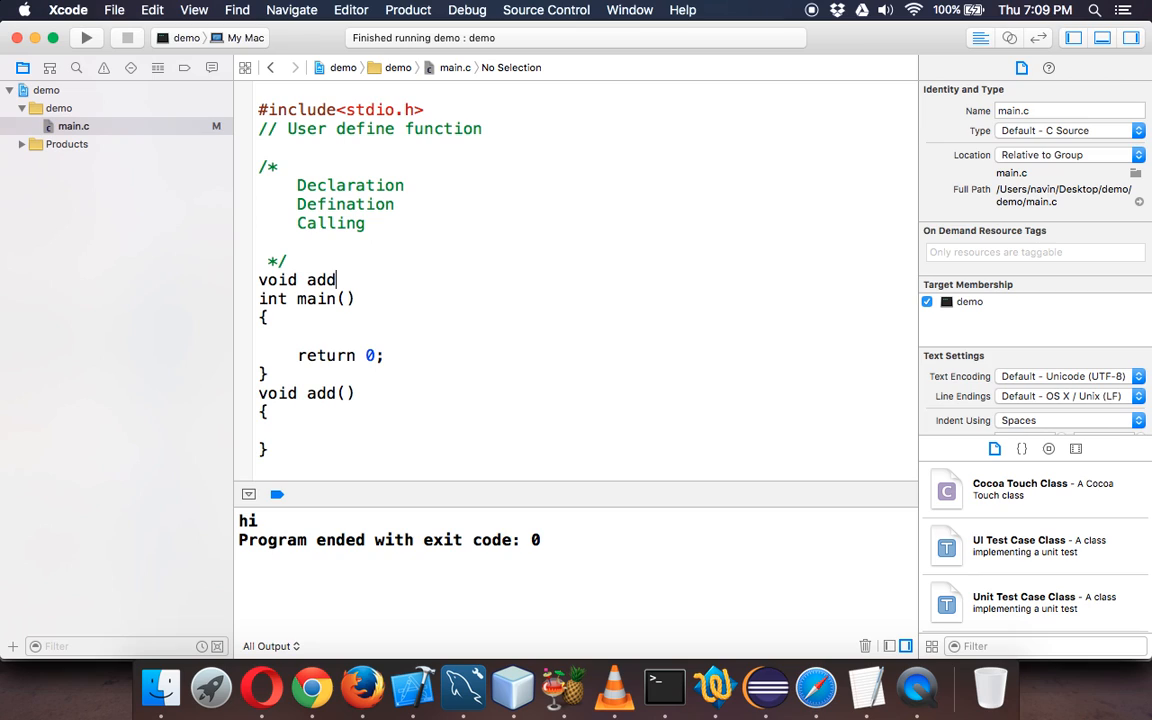
text(();)
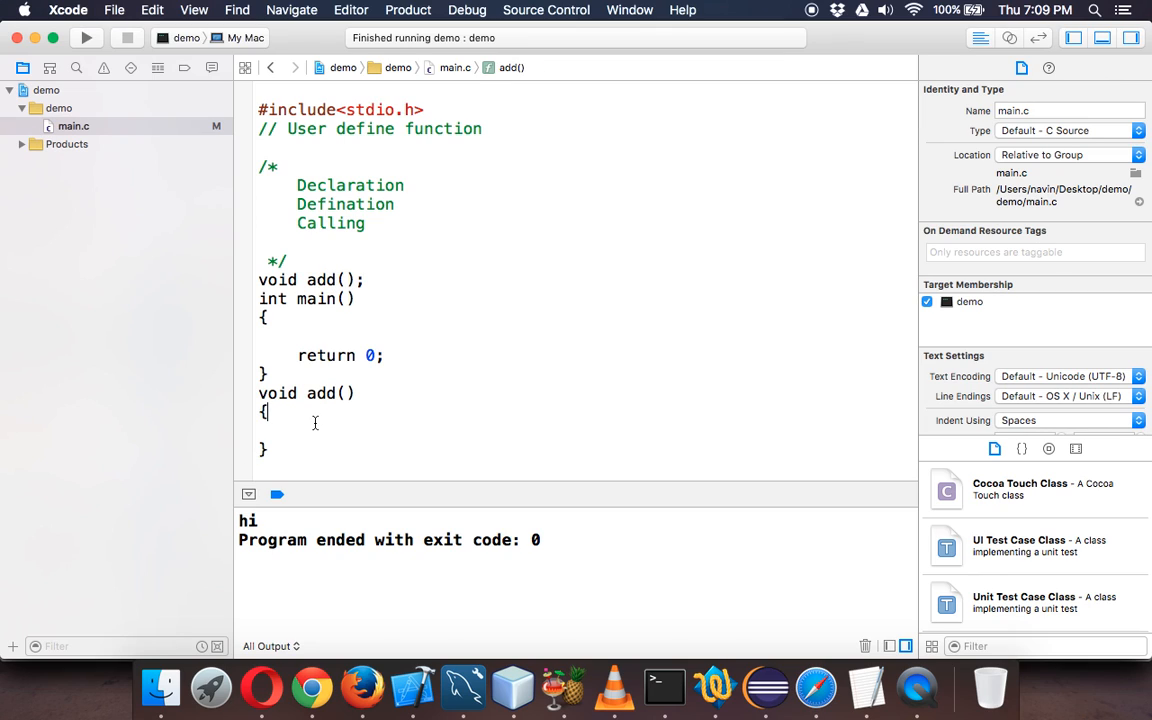
- In add, declare int i=5, j=4 and int k=i+j
text(int i)
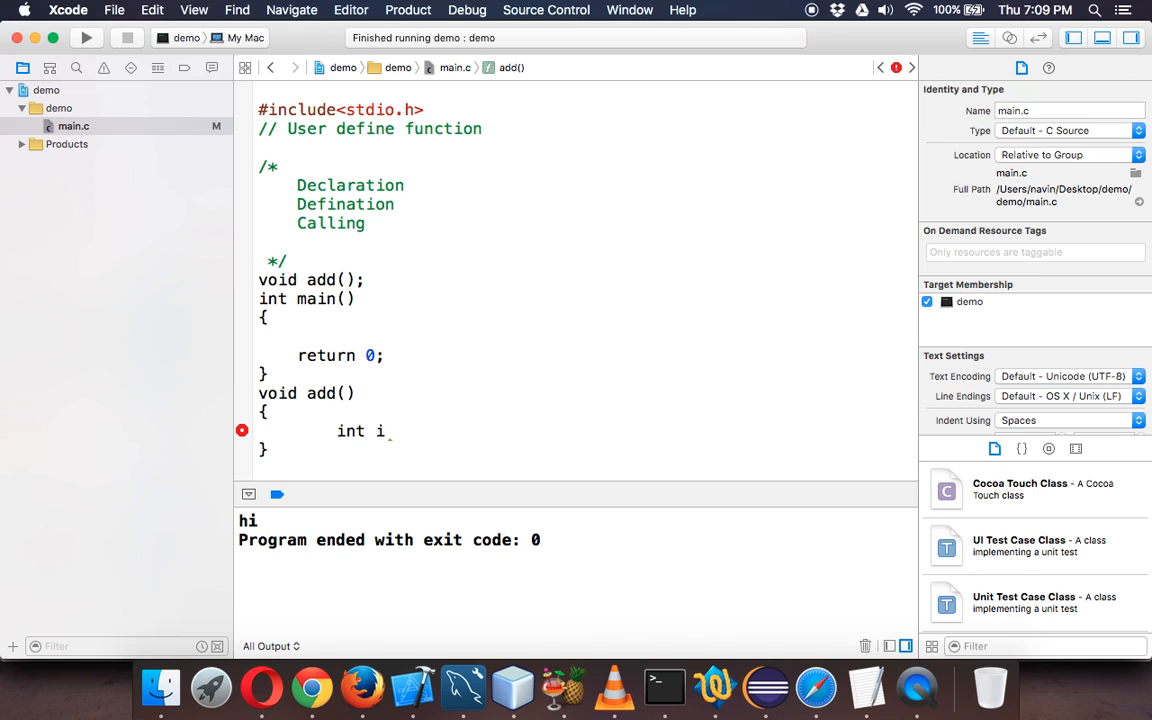
text(=5)
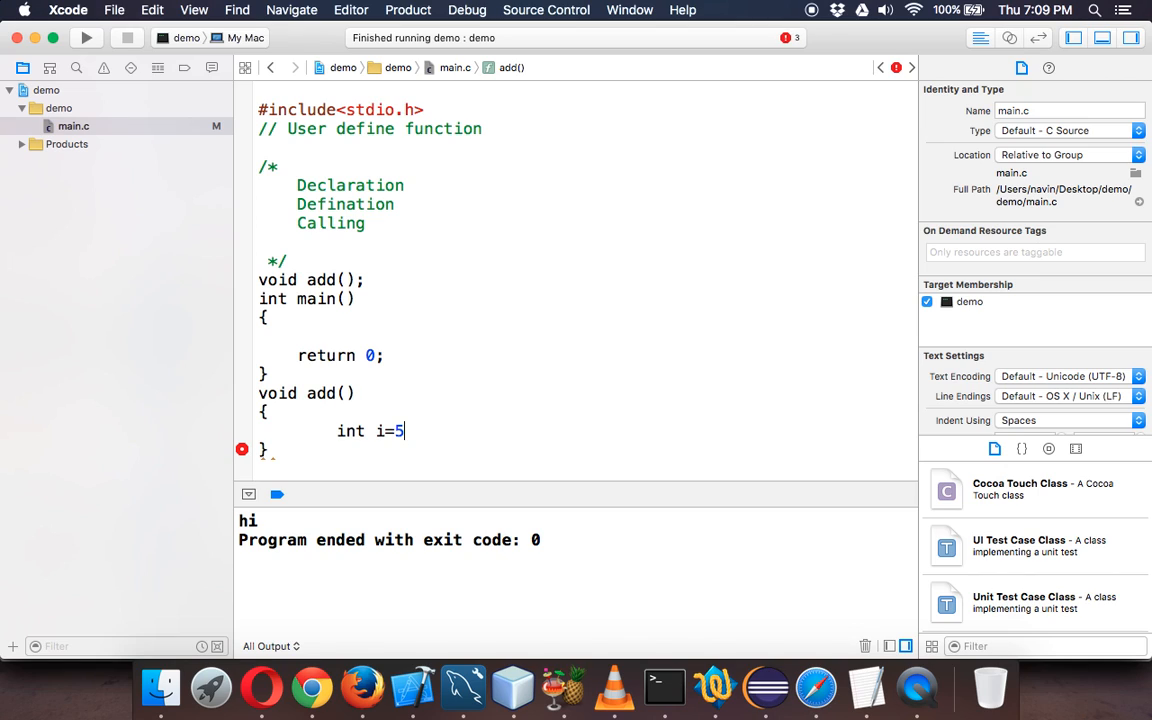
text(,j)
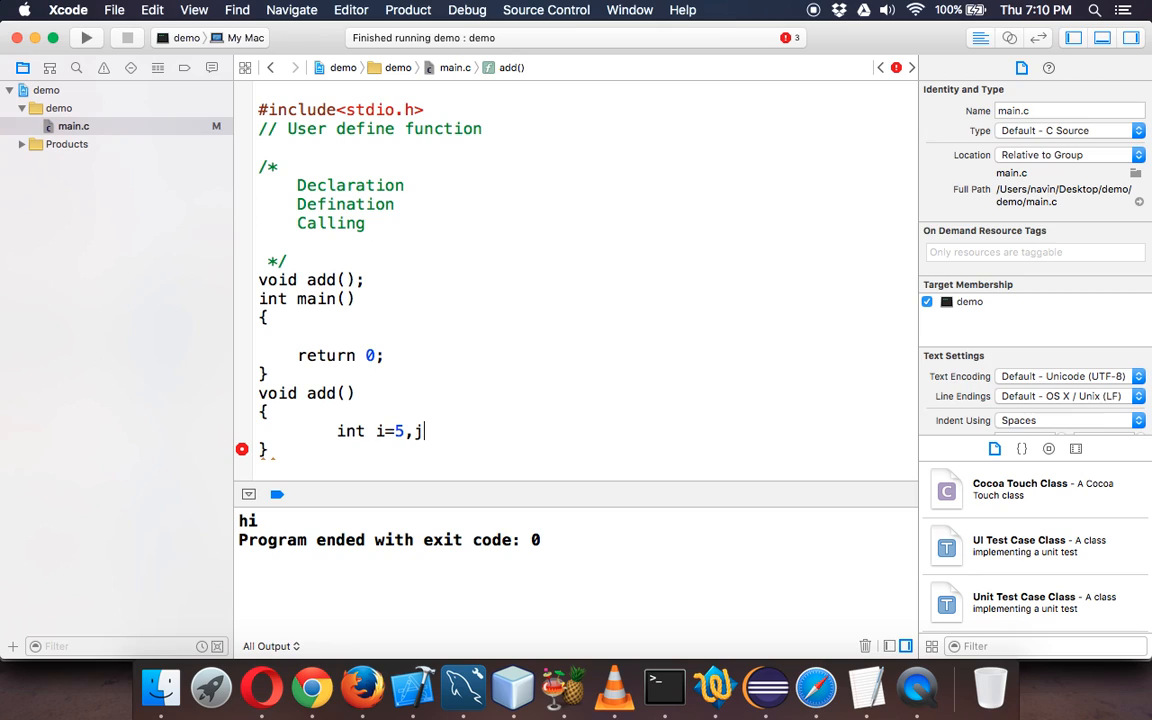
text(=4;)
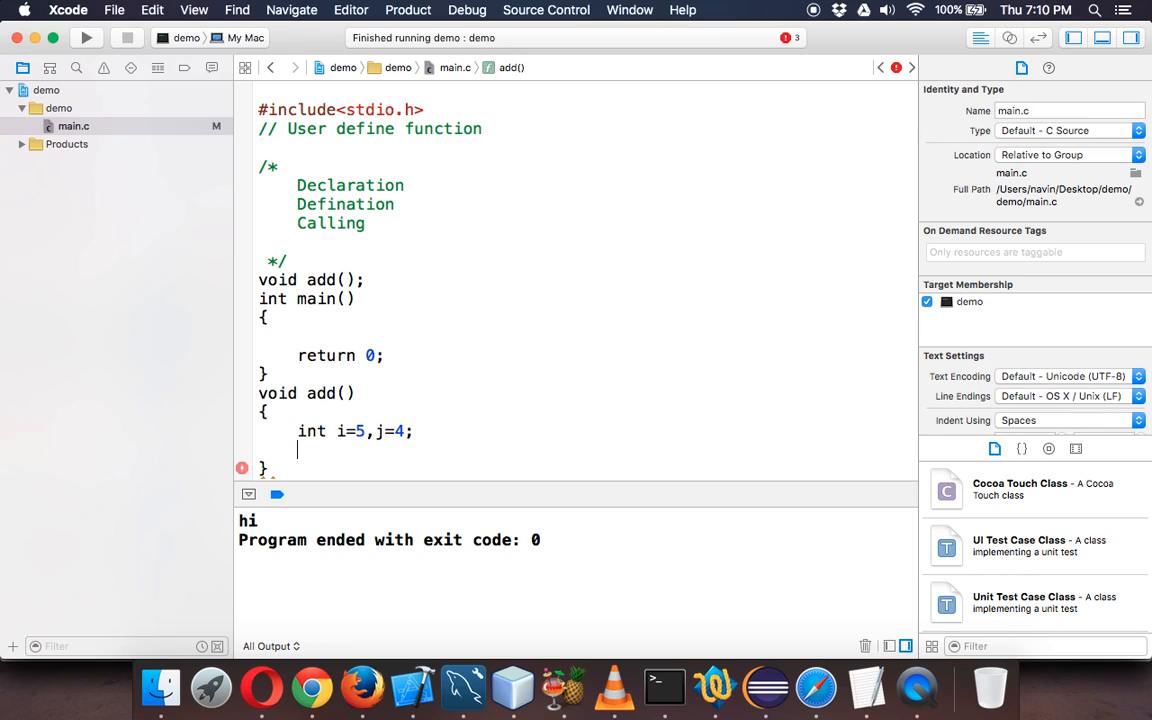
text(int k=)
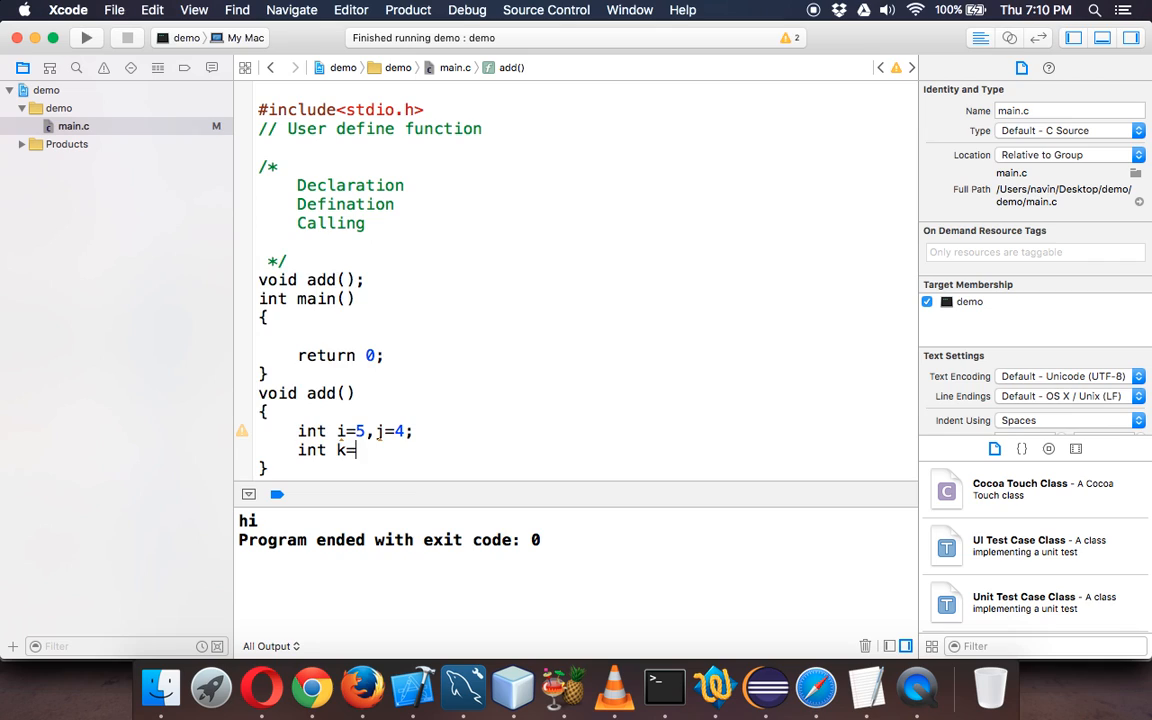
text(i+j;)
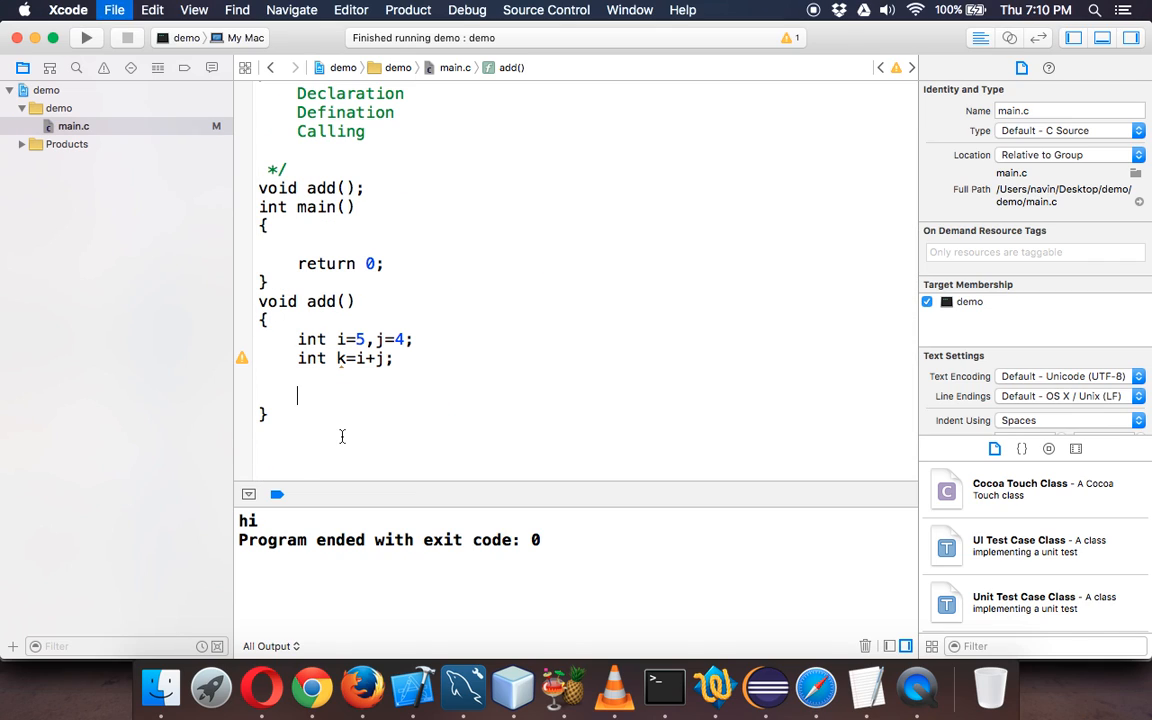
- Add printf("ans is %d", k) to print the sum
text(rintf()
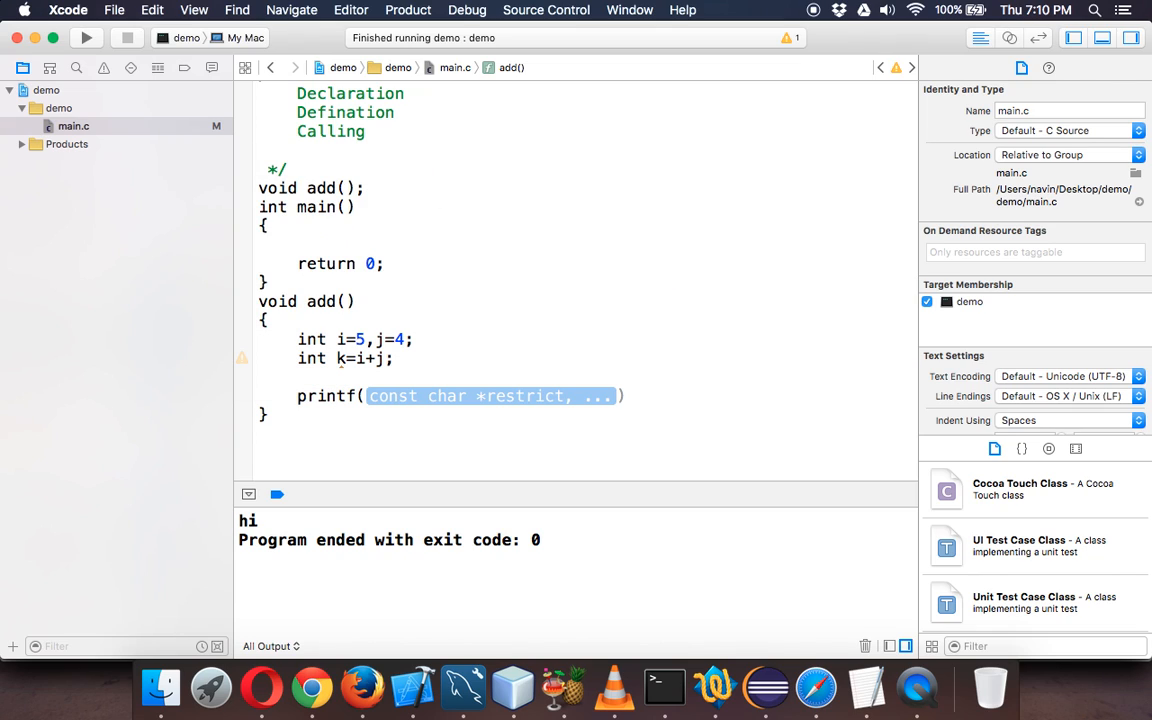
text("")
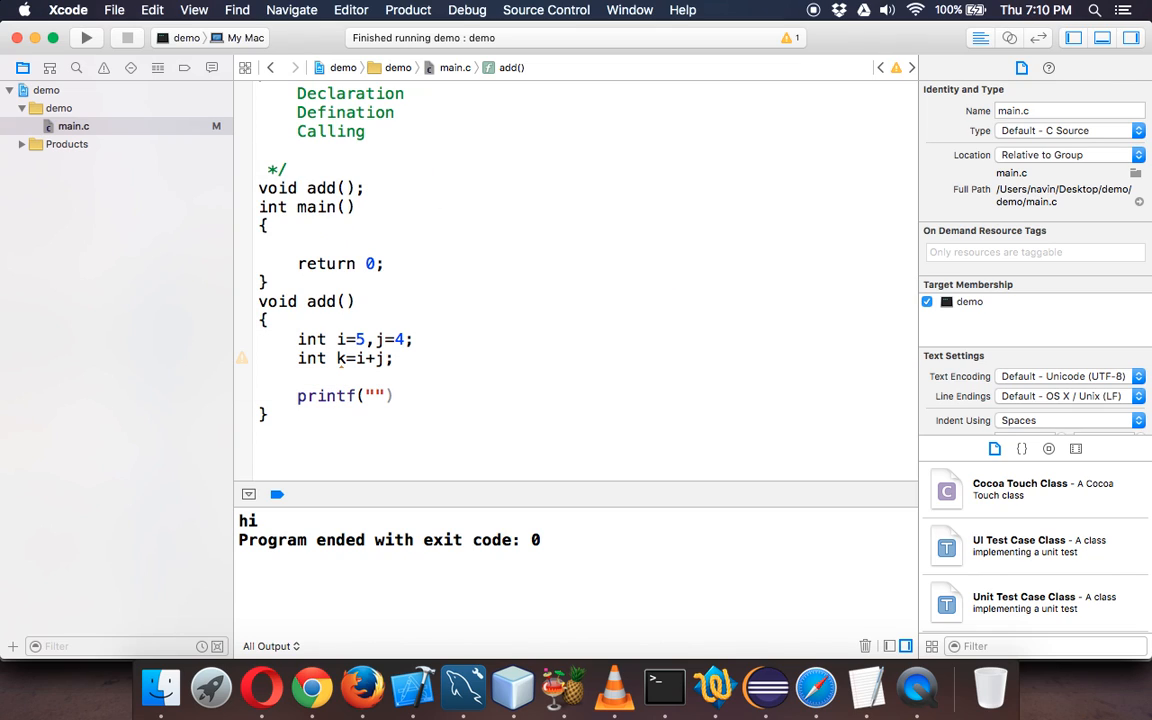
text(ans)
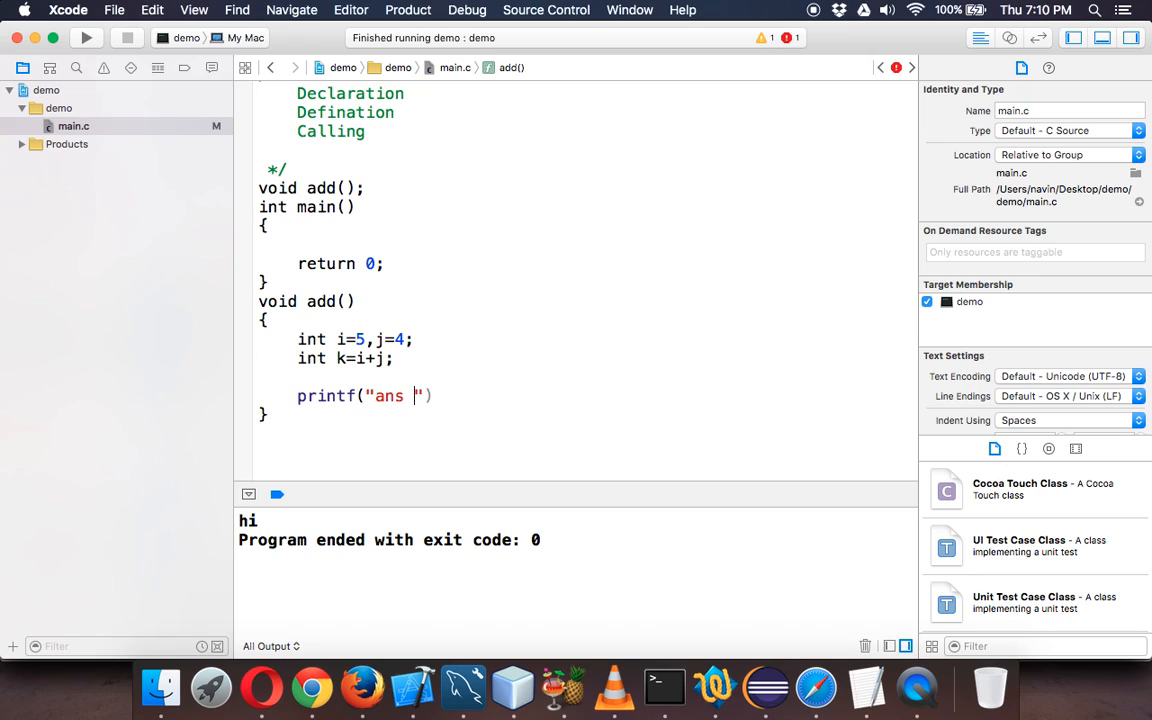
text(is)
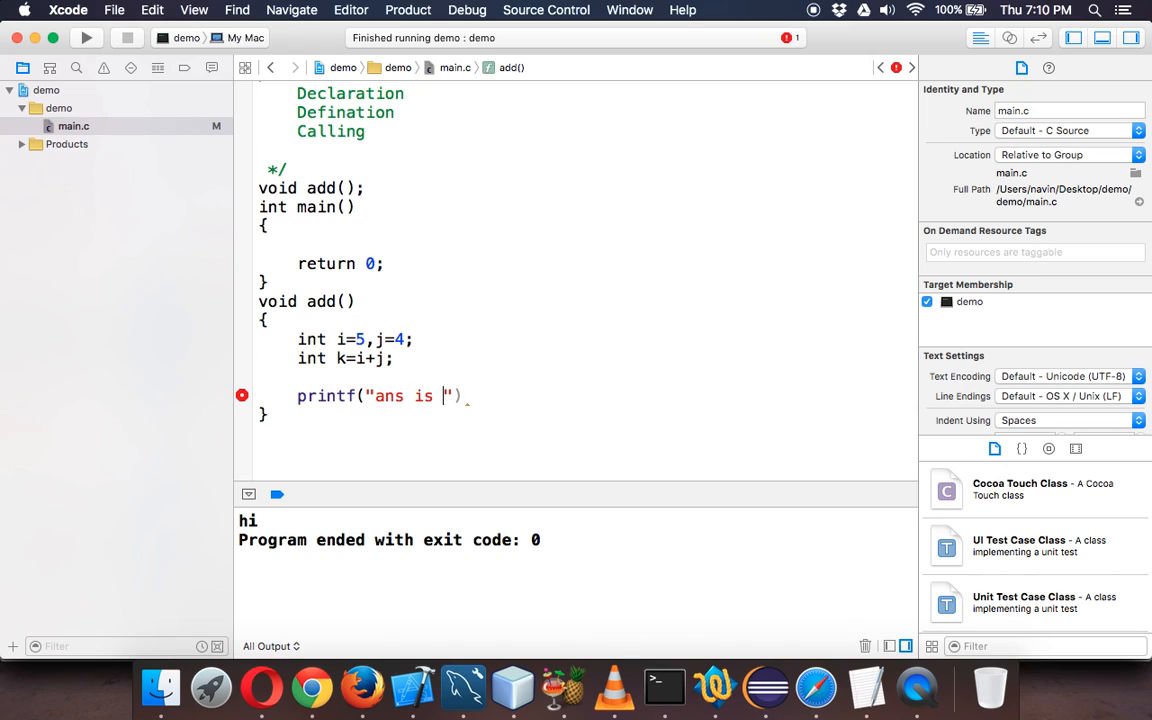
text(%d",)
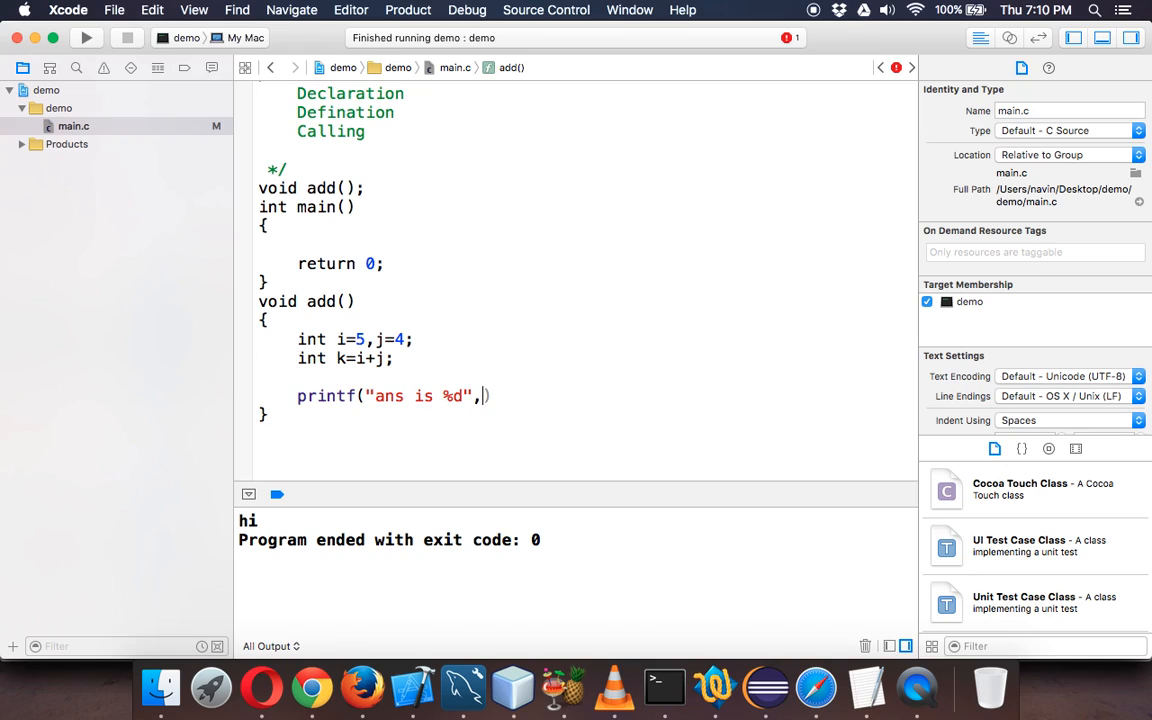
text(k)
click(586, 244)
text(add();)
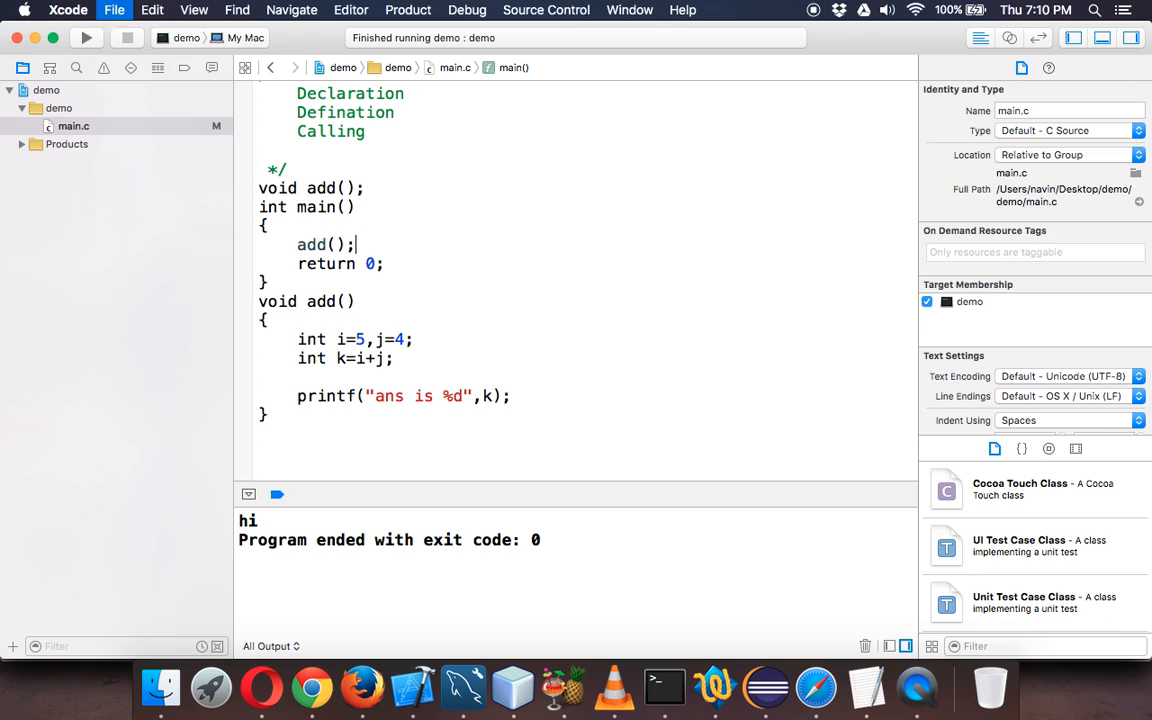
- Run the program, add \n to the printf format and rerun so 'ans is 9' prints on its own line
click(86, 36)
text(\)
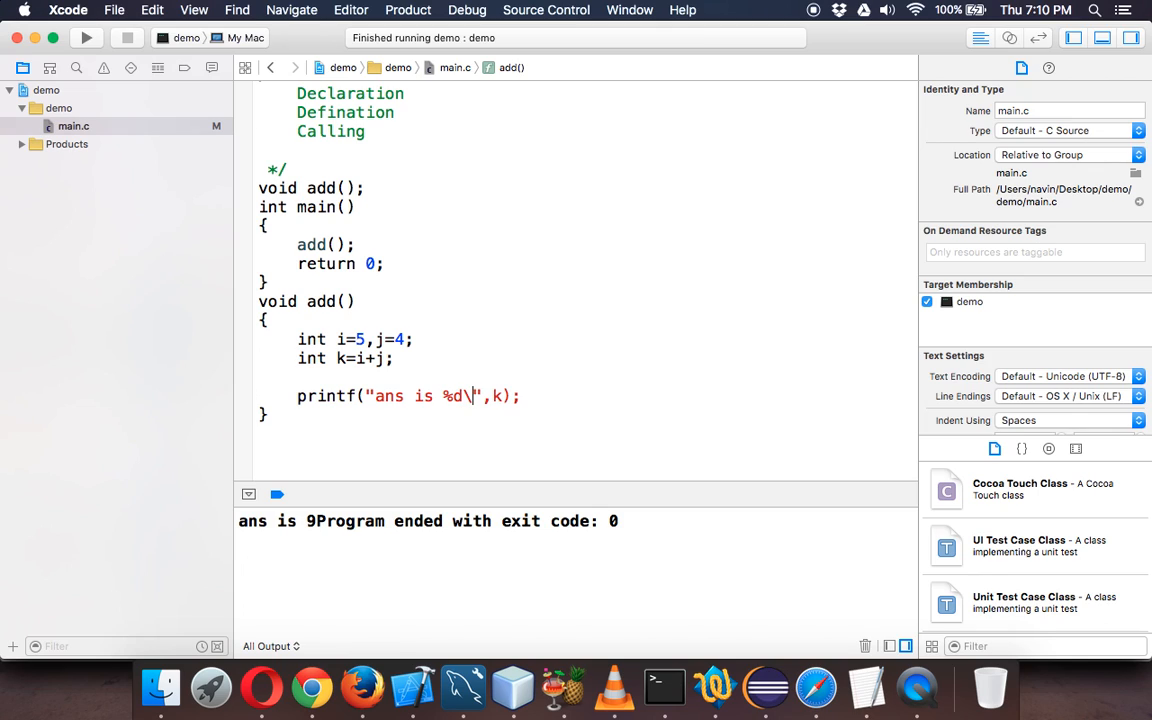
text(n)
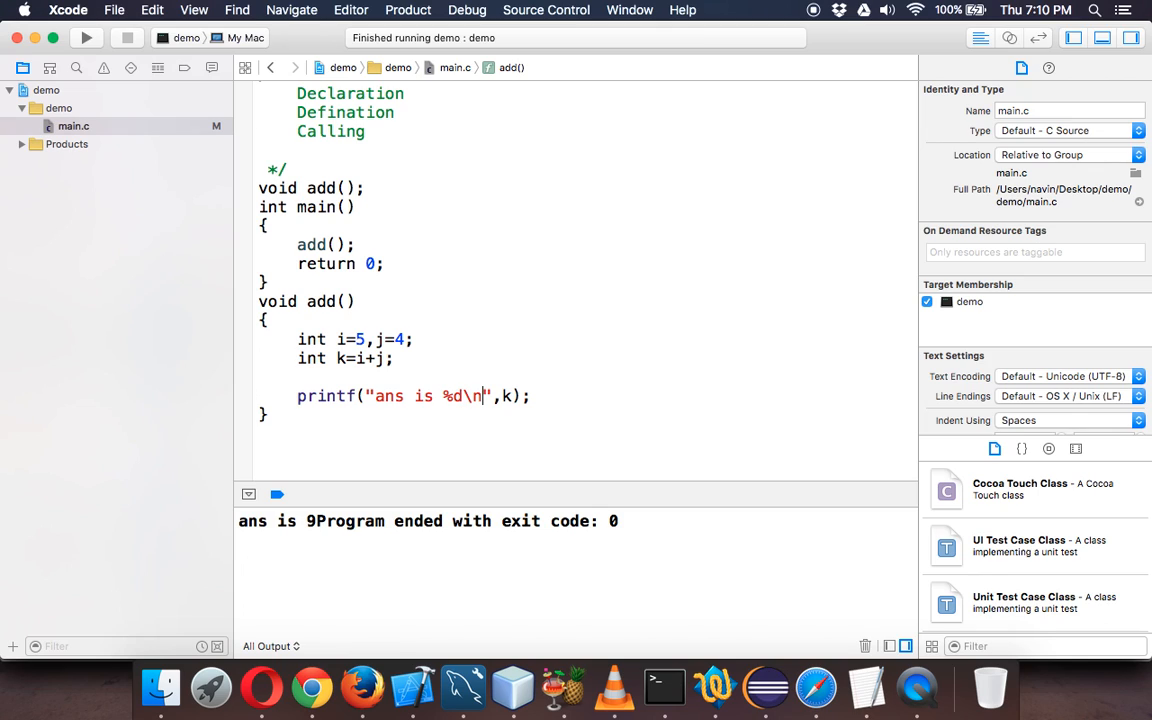
click(86, 36)
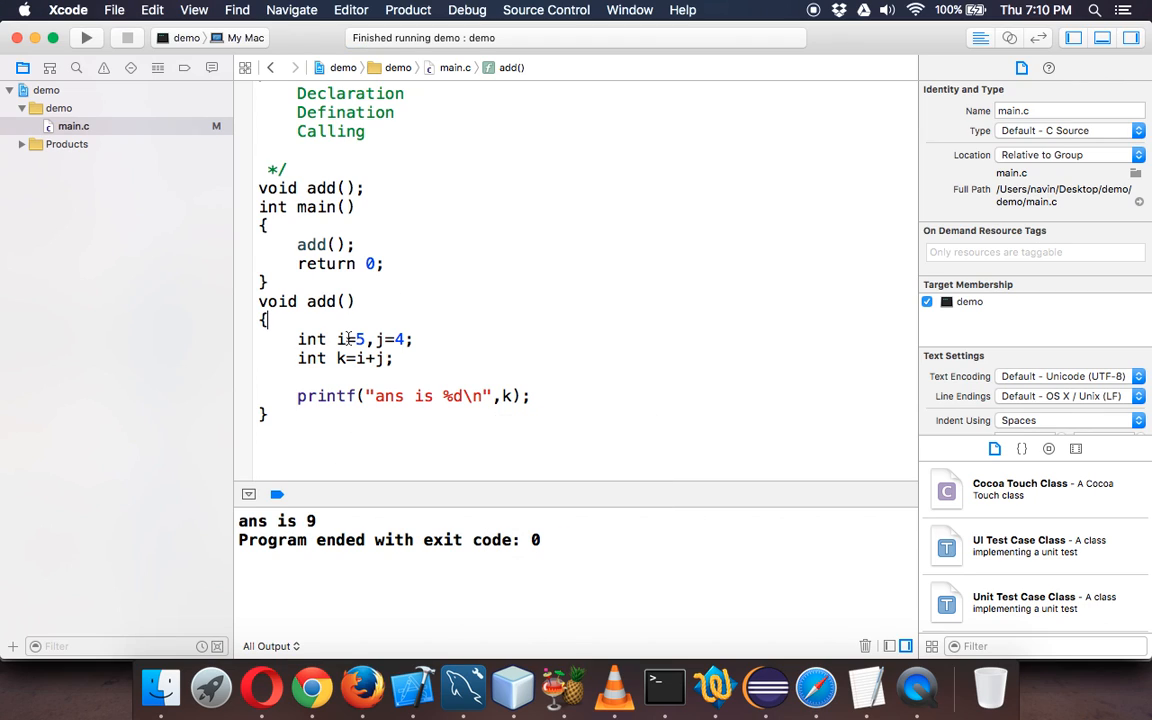
triple_click(412, 396)
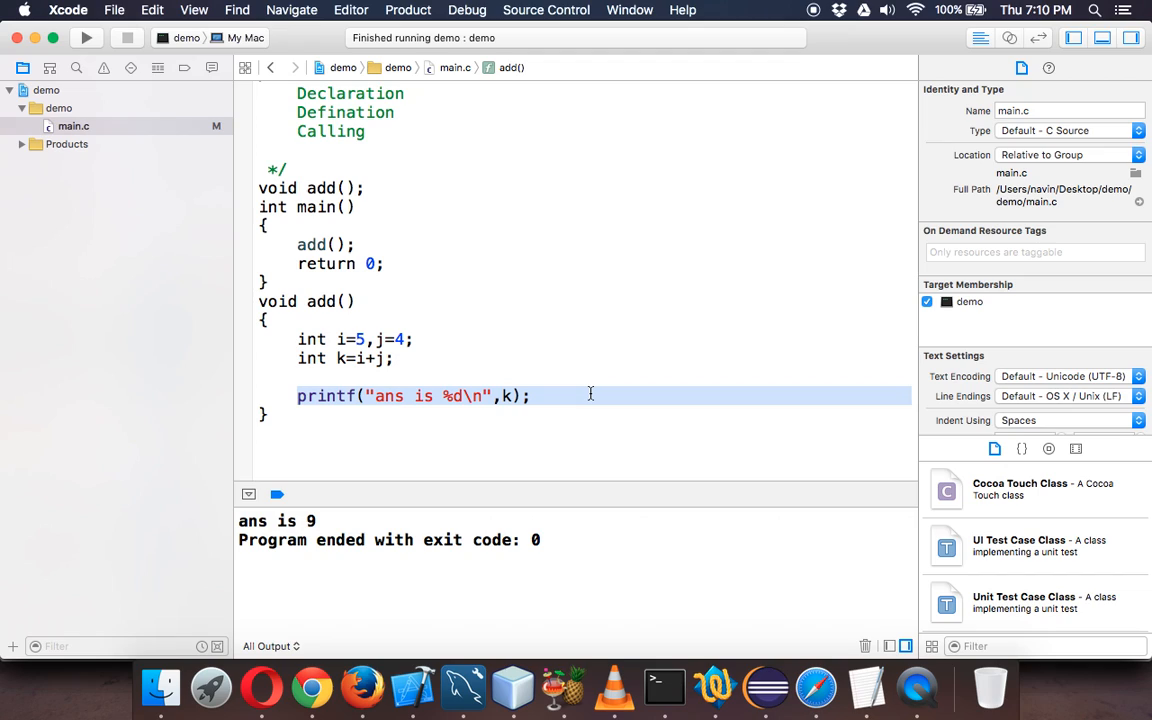
mouse_move(354, 244)
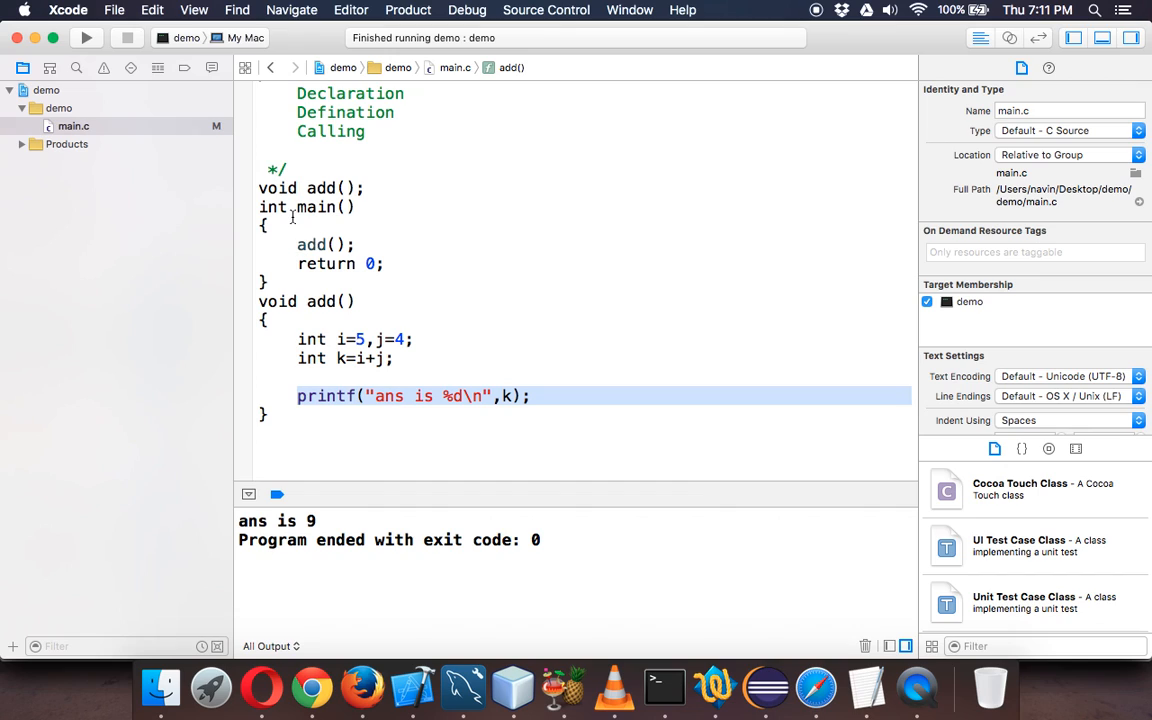
- Insert a blank line after the add(); call in main
click(320, 244)
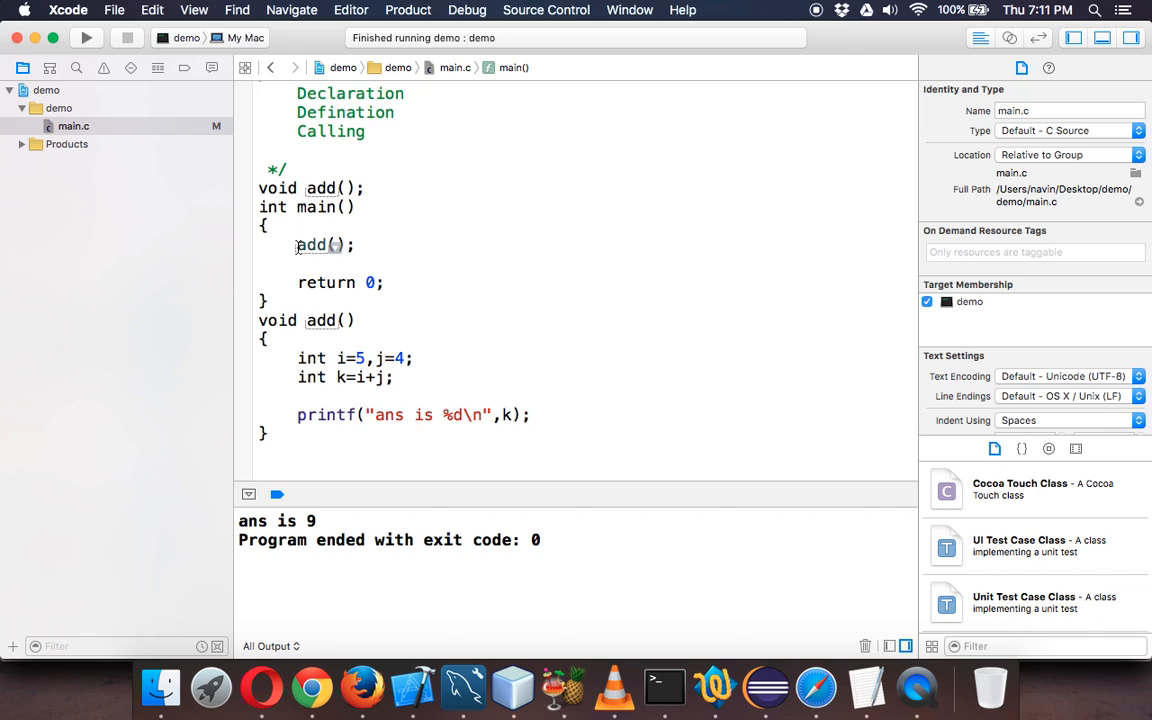
- Make main store int ans = add(), change add to return int and end with return k
text(int ans =)
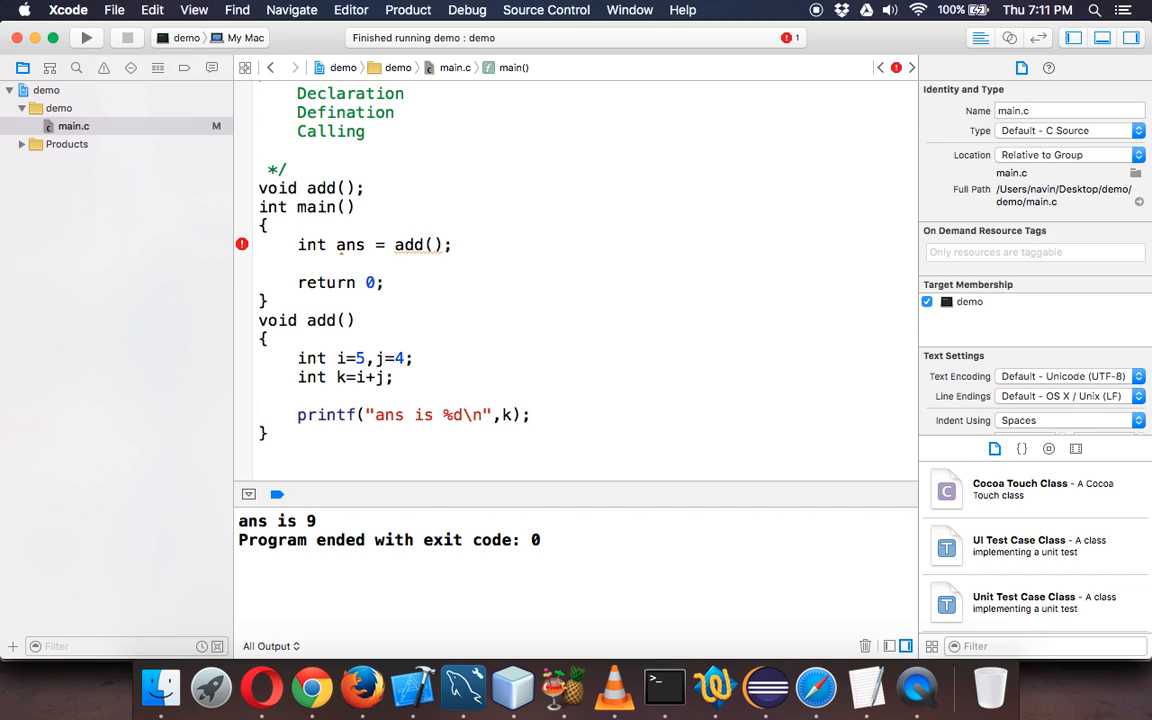
click(394, 244)
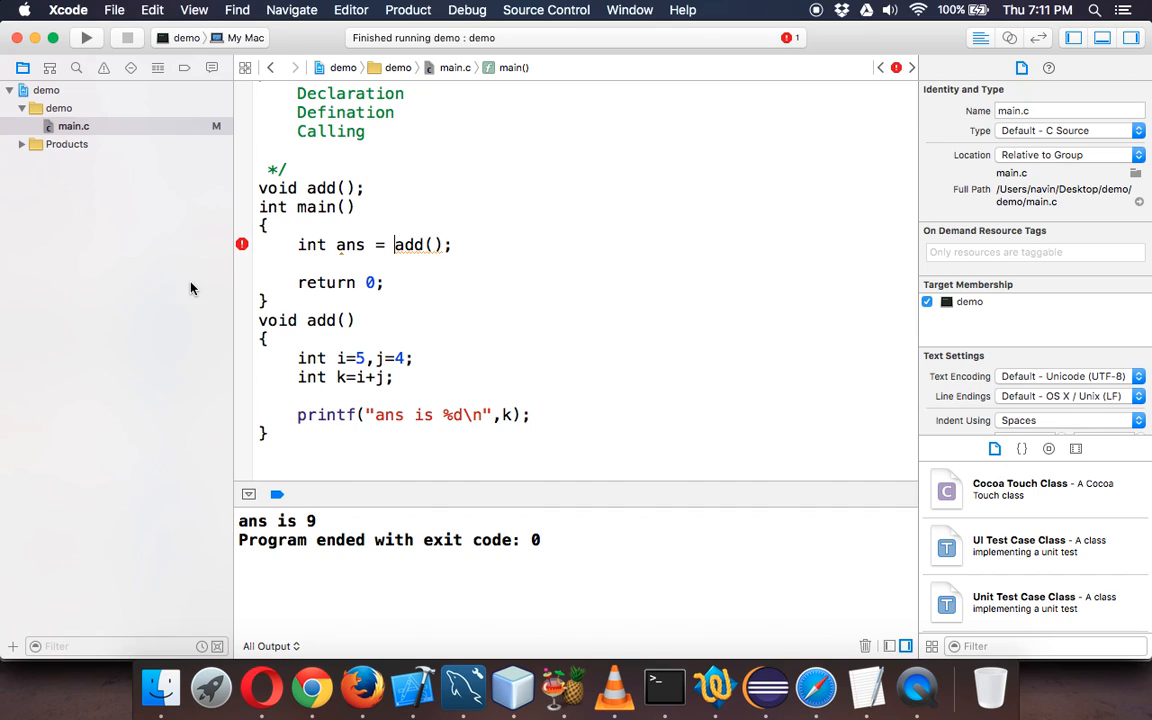
mouse_move(324, 328)
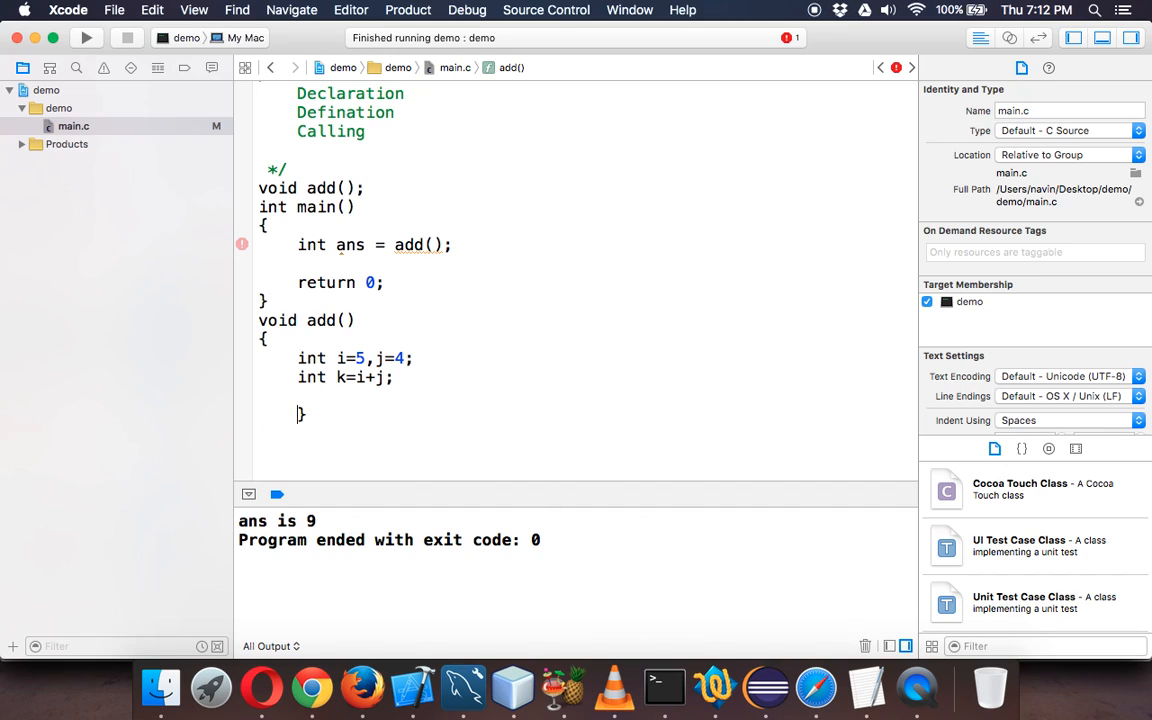
double_click(278, 320)
text(nt)
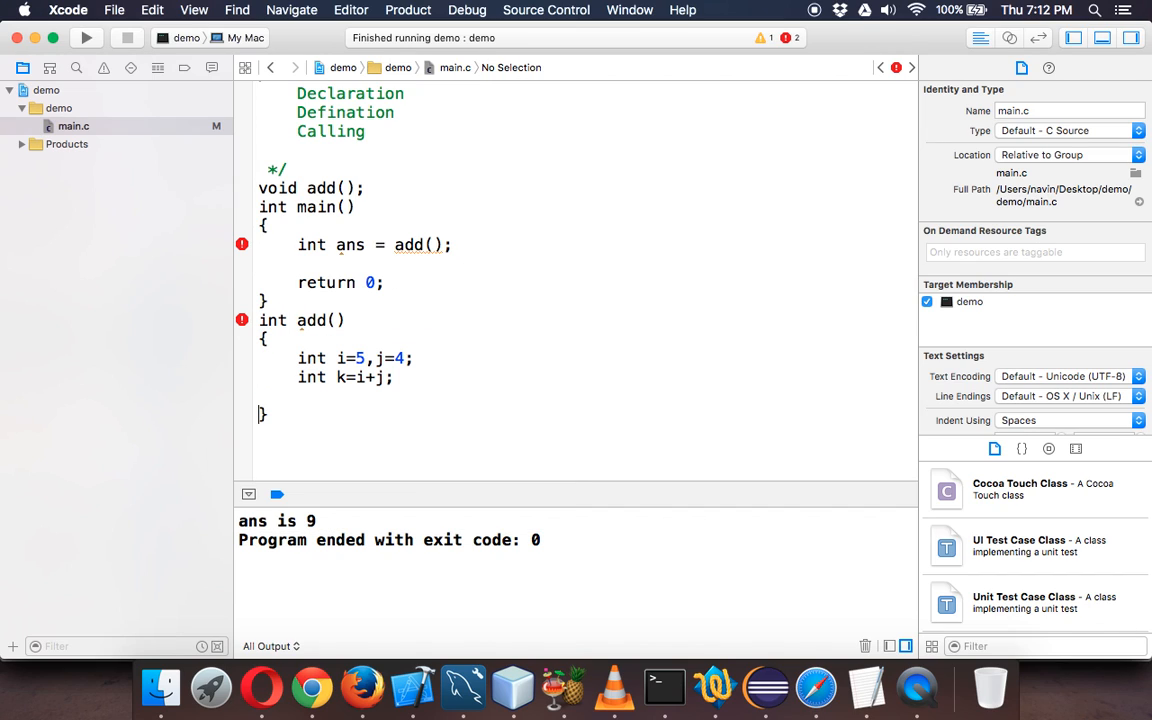
click(298, 396)
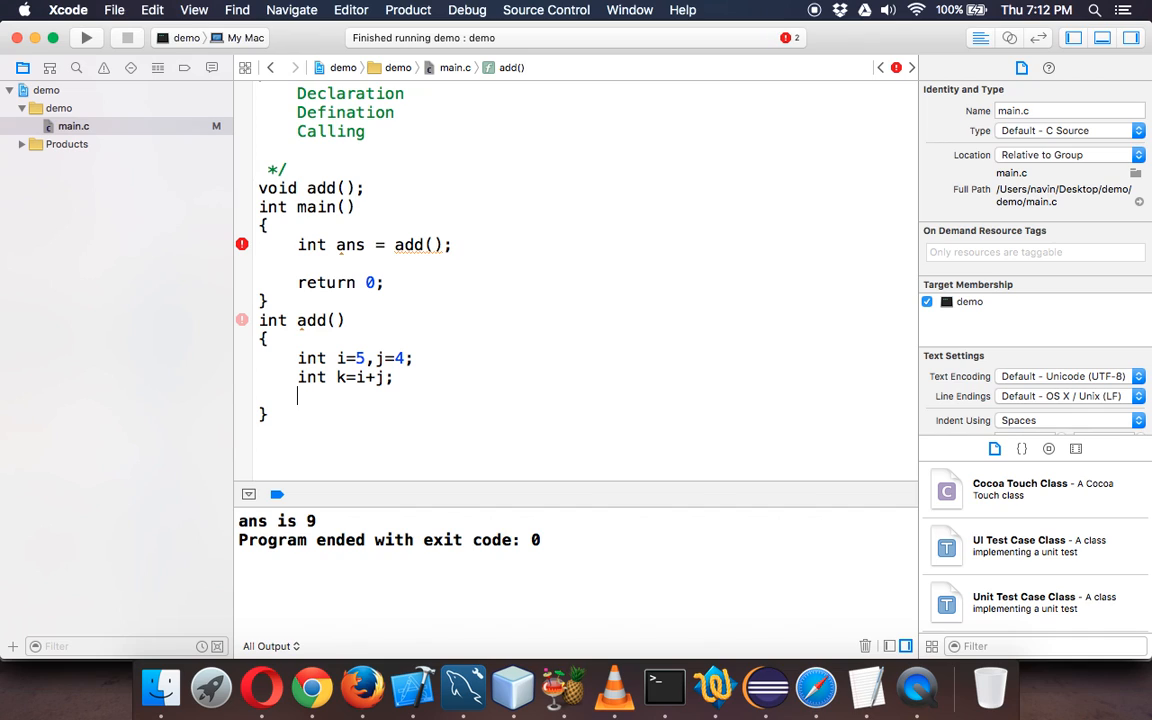
text(return k;)
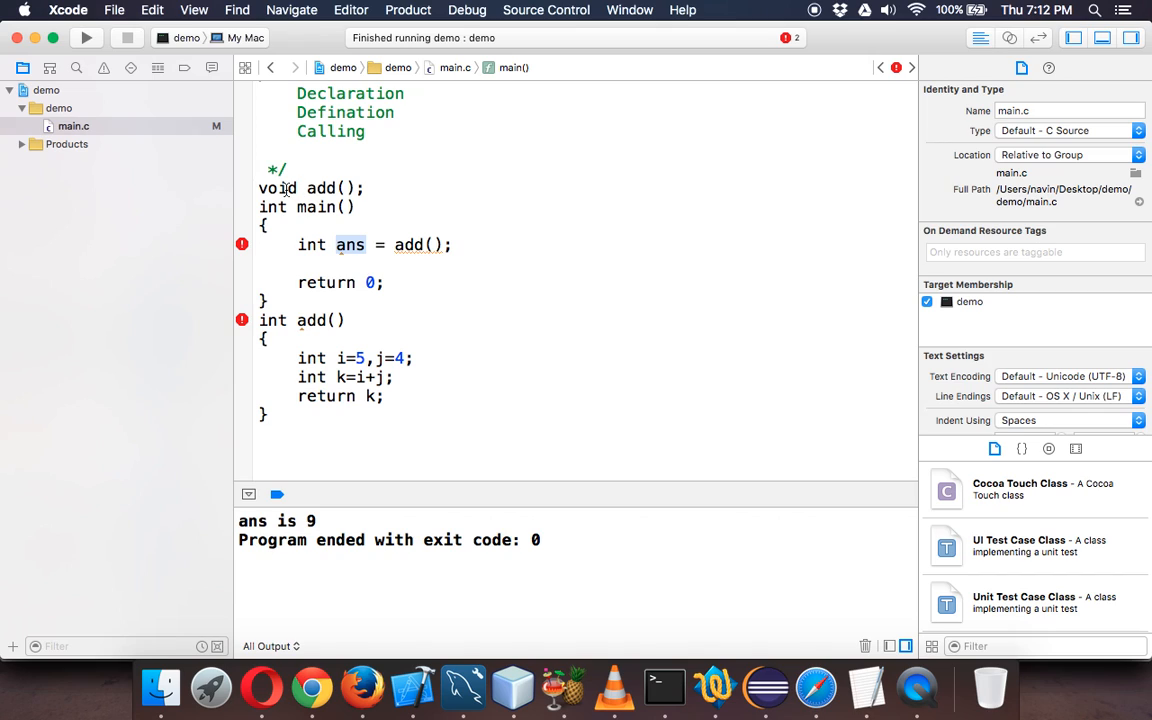
mouse_move(404, 244)
text(printf("ans is )
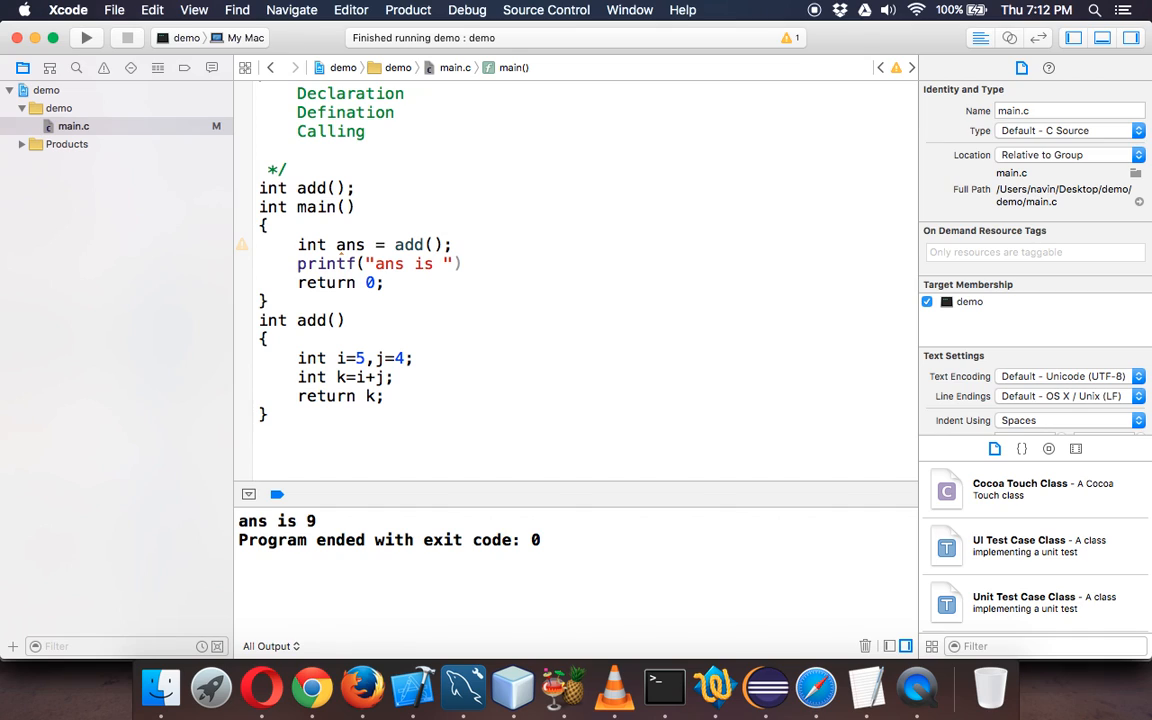
- Complete main's printf as "ans is %d\n" with ans as the argument
text(%d\n)
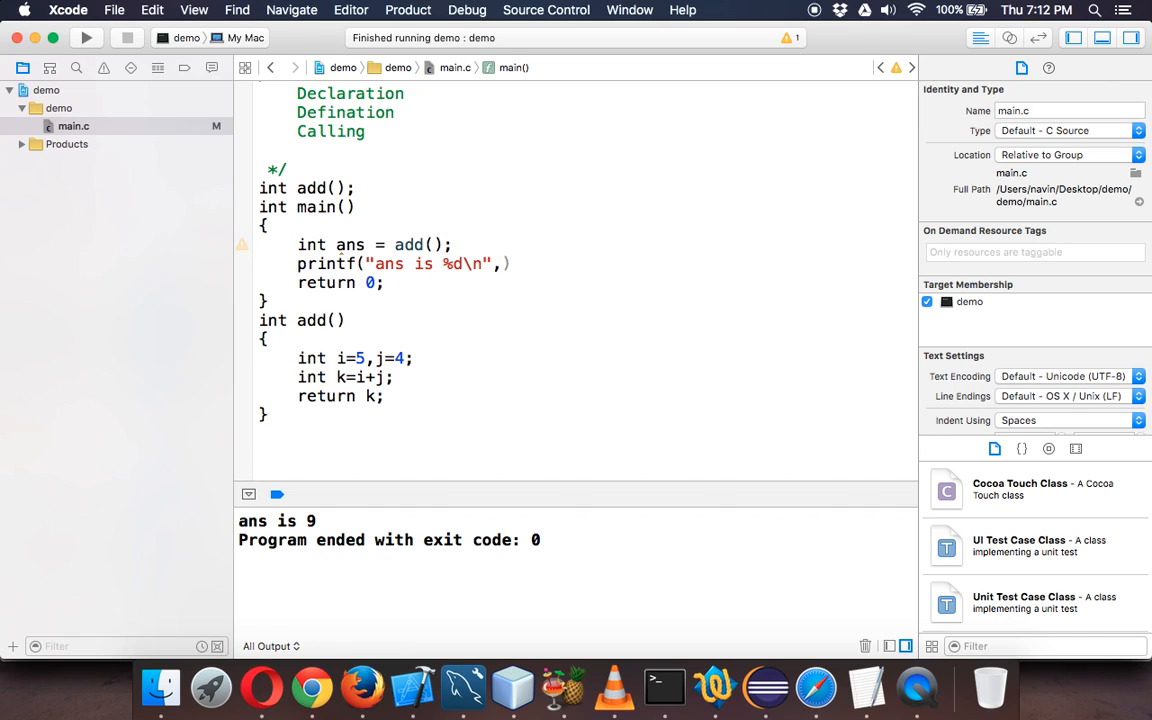
text(ans))
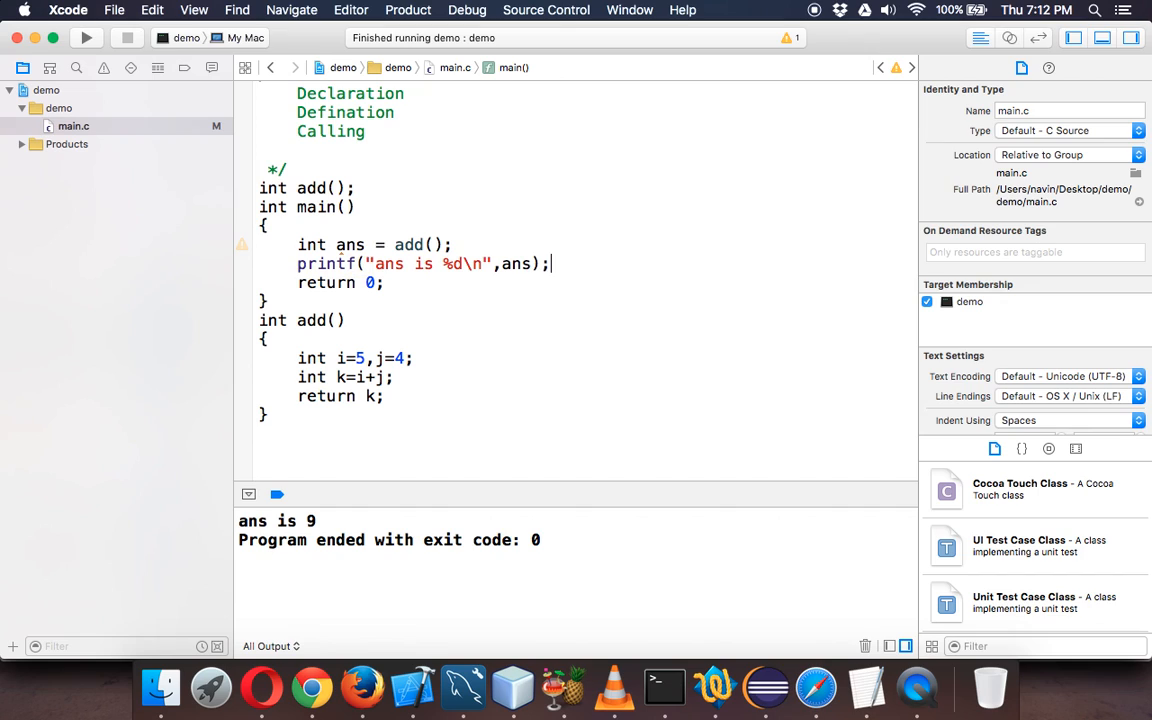
click(86, 36)
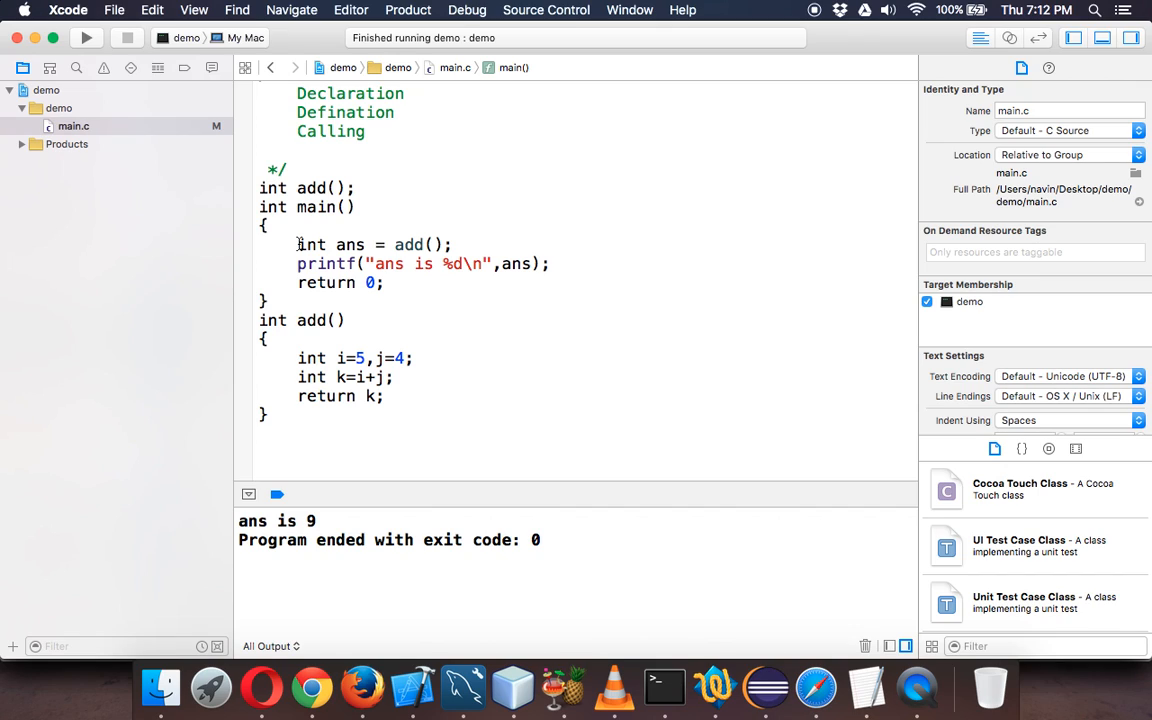
click(550, 264)
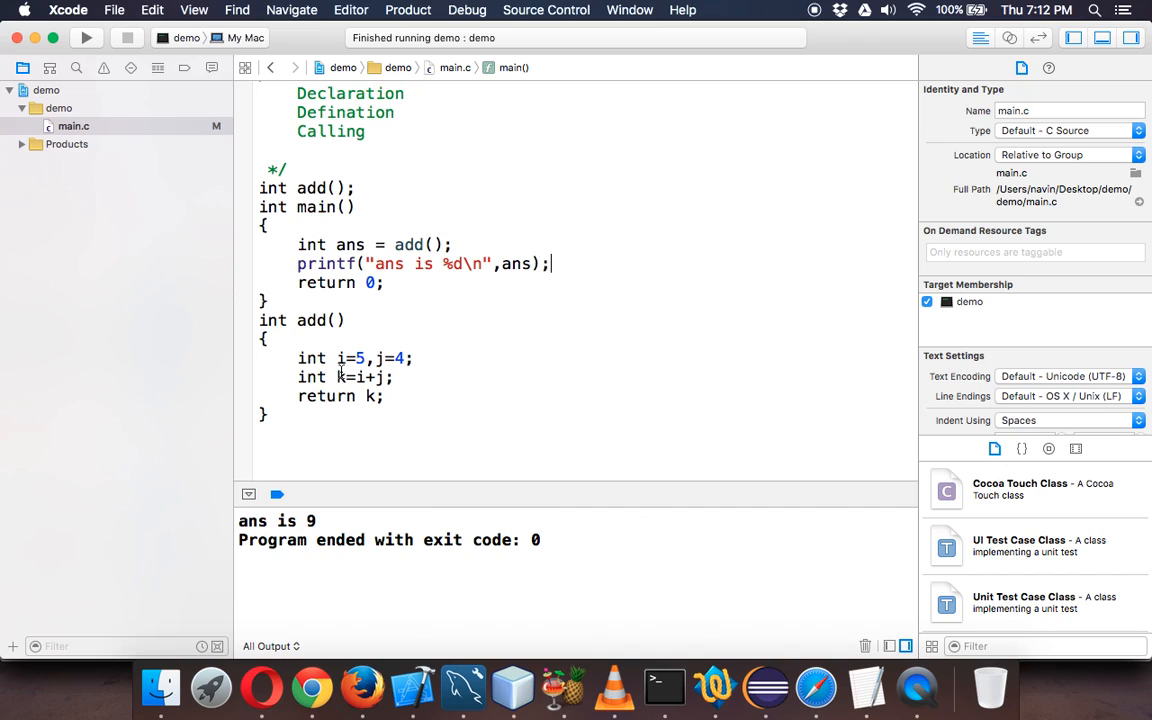
double_click(356, 358)
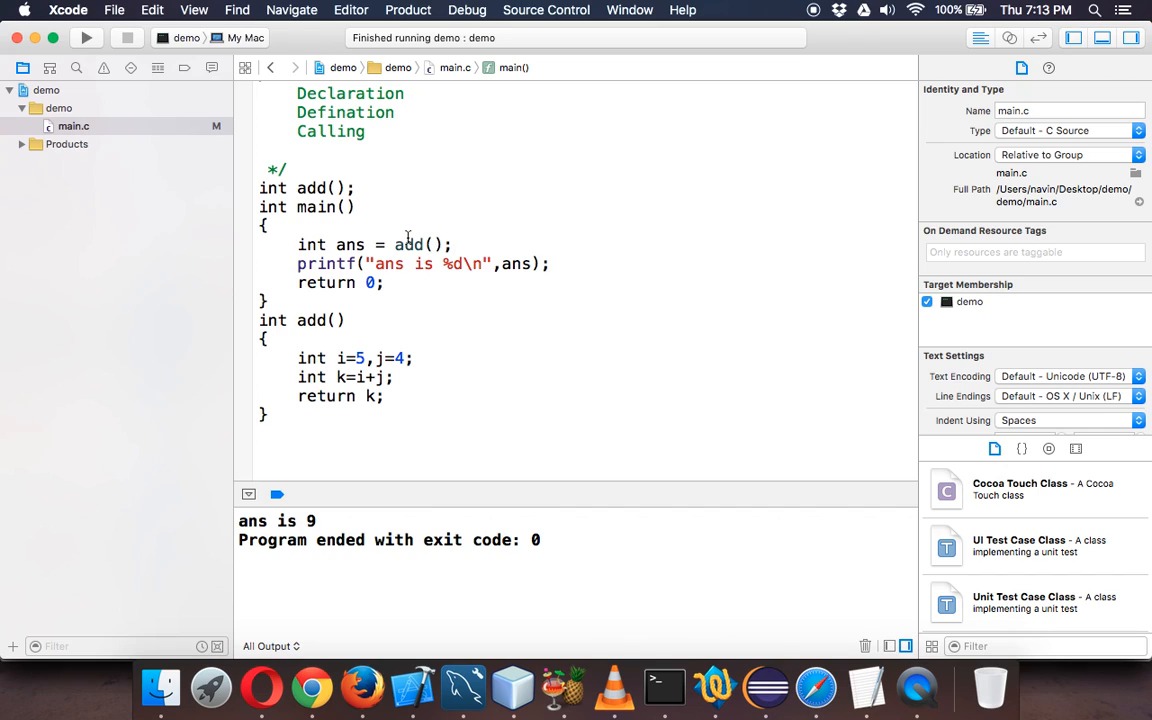
mouse_move(428, 254)
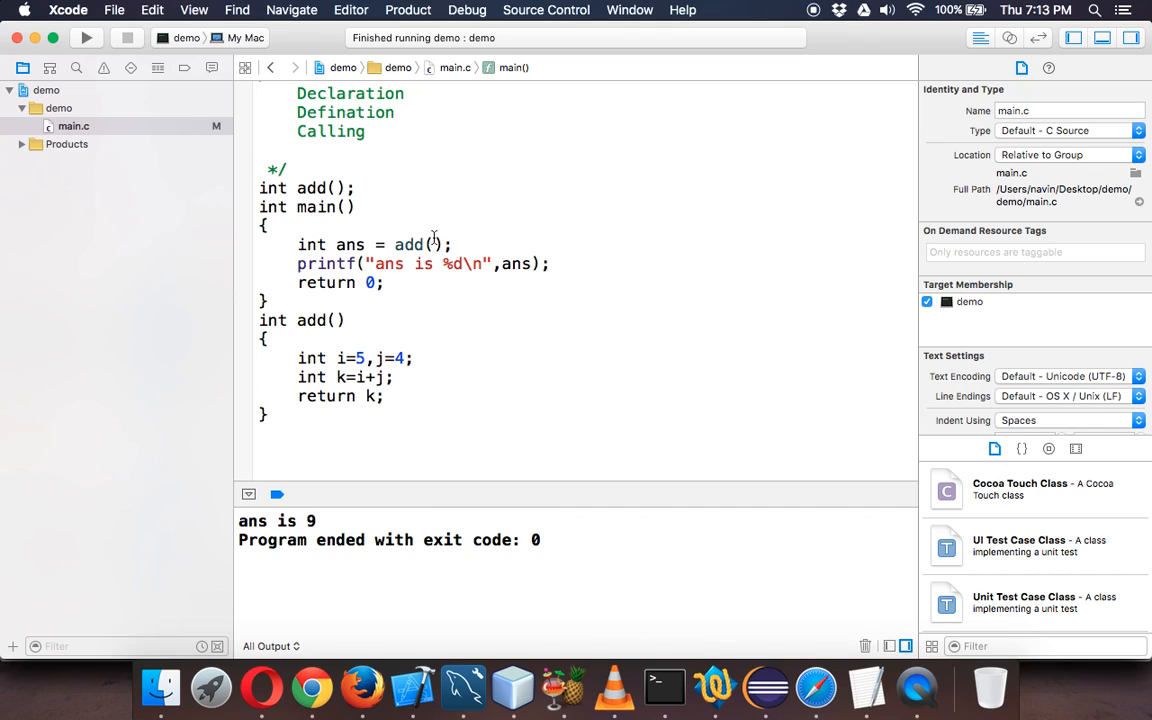
- Call add(5,4), give add parameters int i, int j, drop the i/j initialisation and make the prototype add(int,int)
text(5,4)
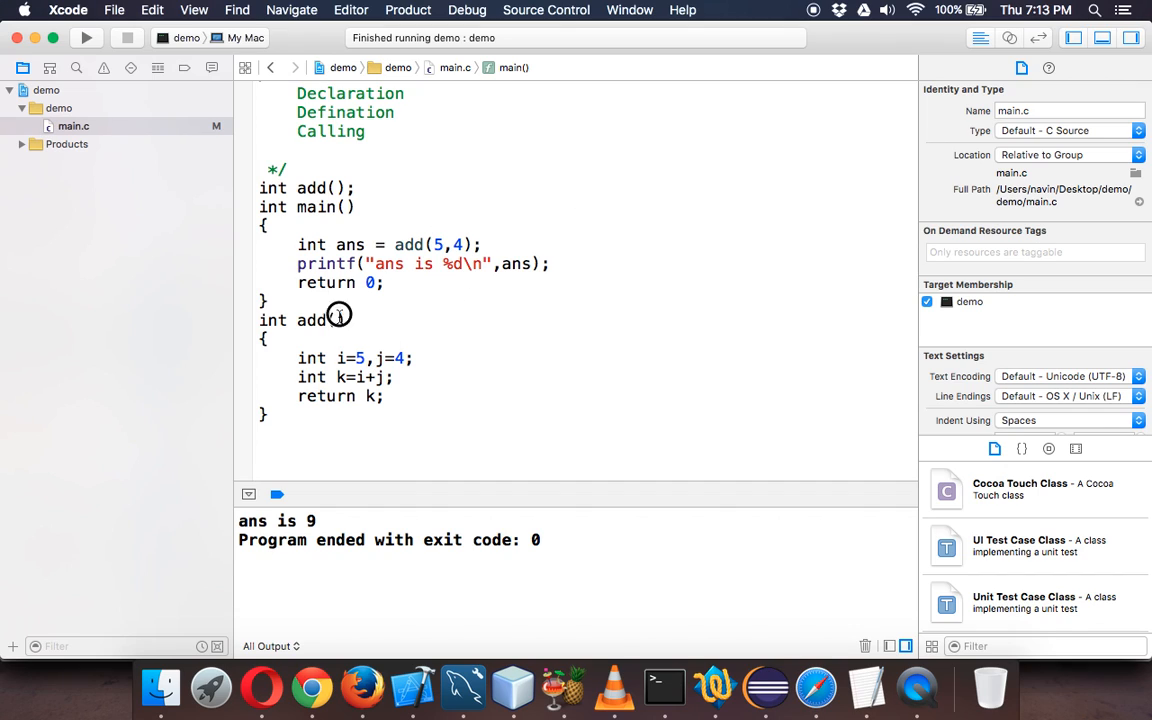
text(int i,int j)
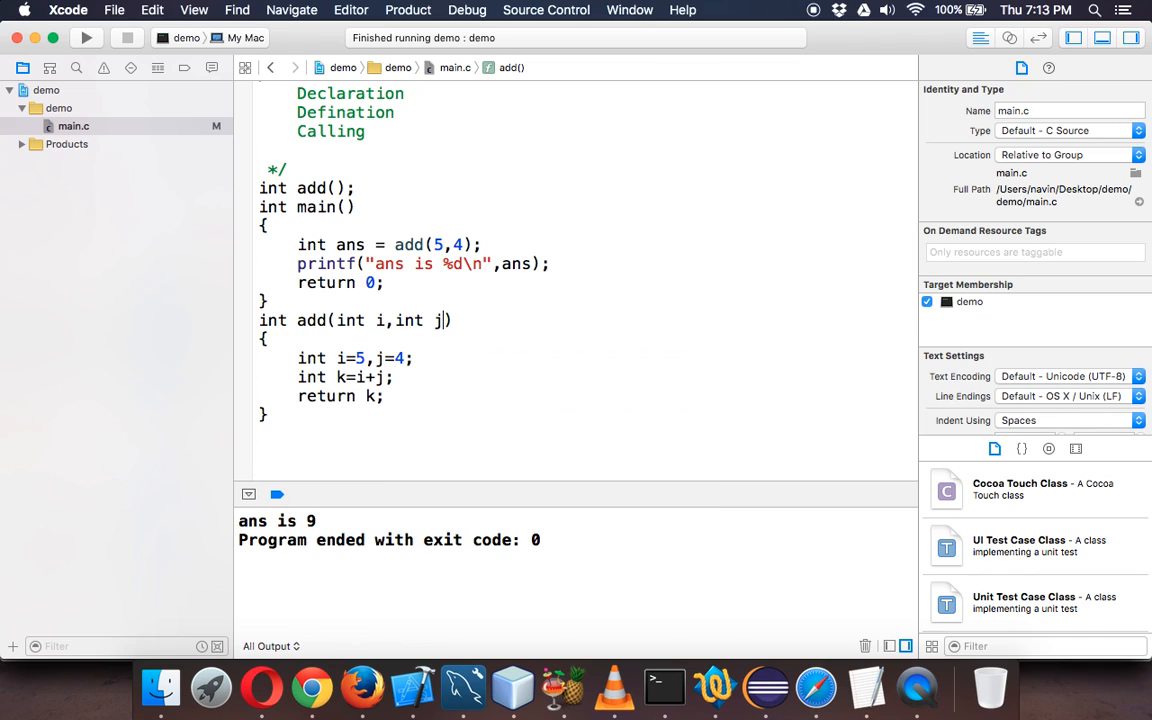
click(436, 244)
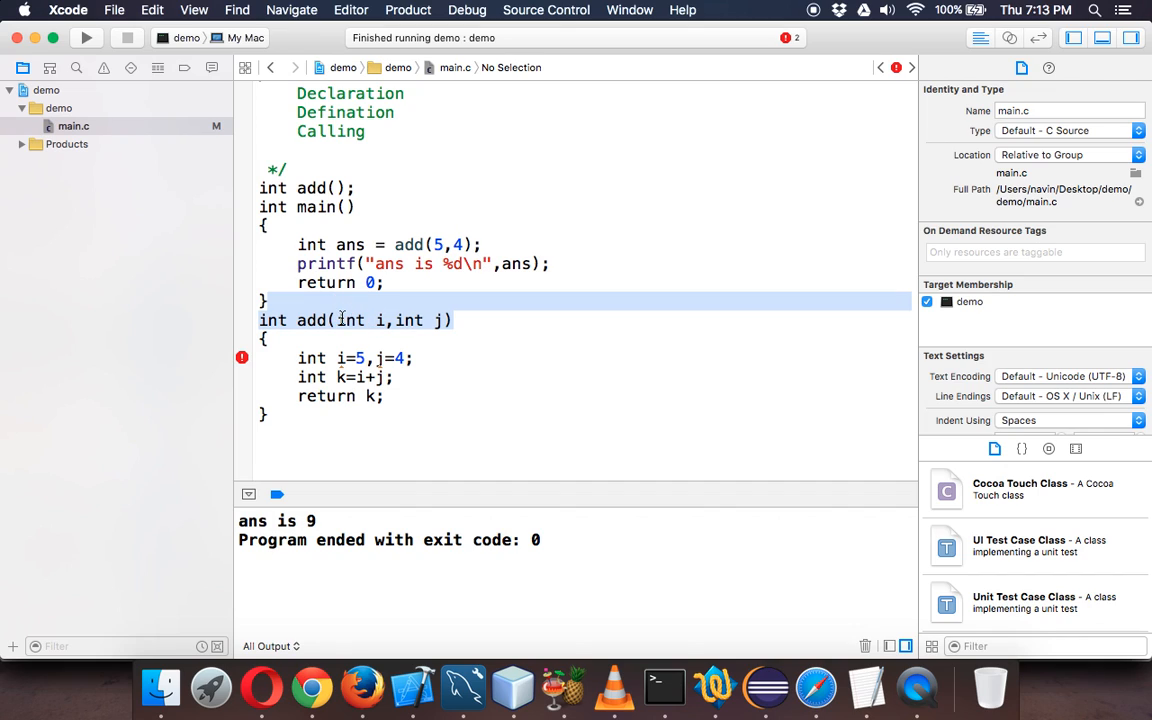
click(350, 358)
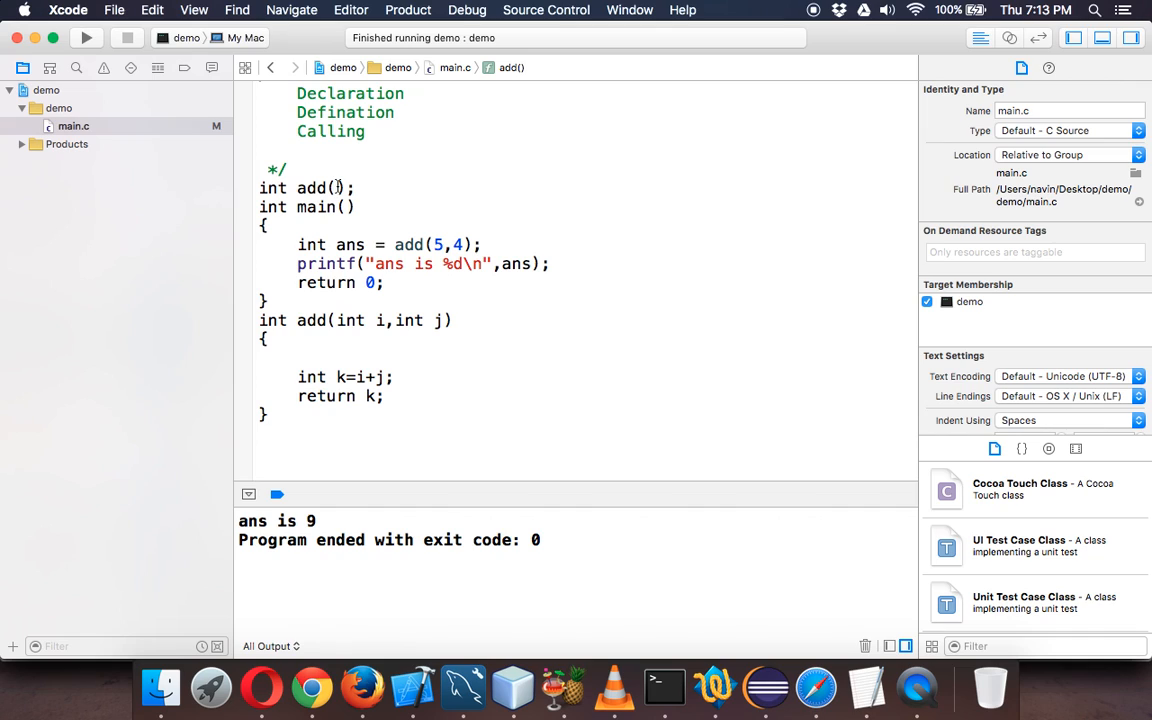
text(int,int)
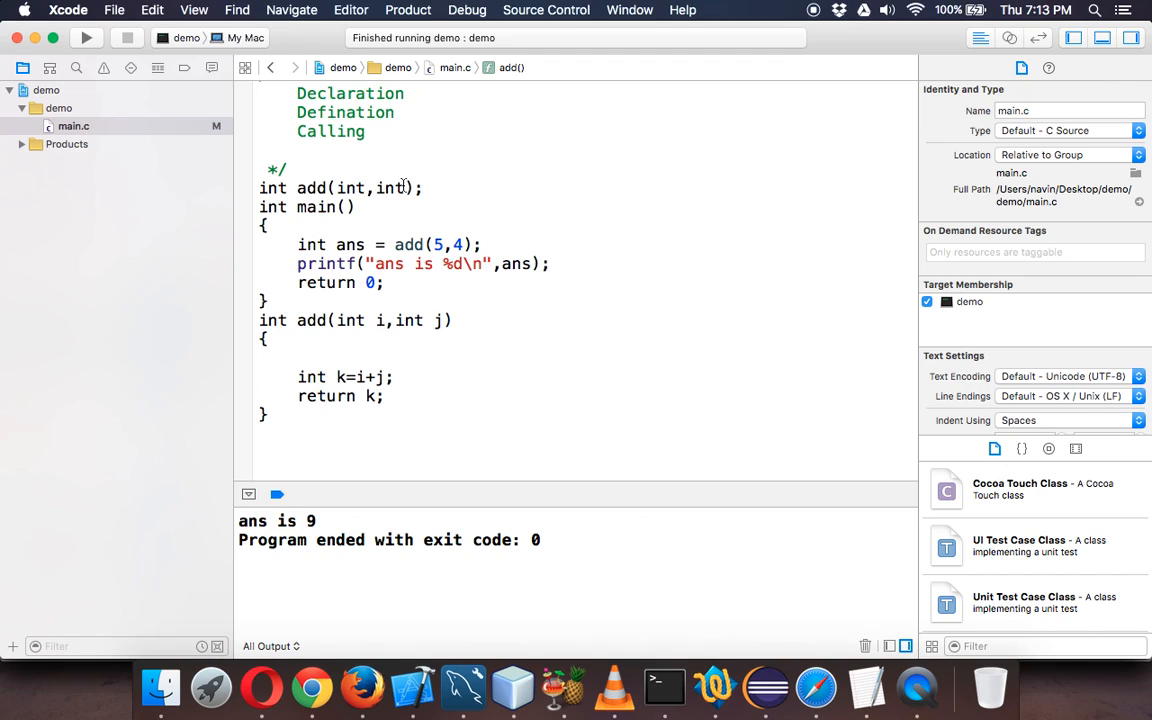
- Change the call to add(5,9) and run to print 'ans is 14'
double_click(350, 188)
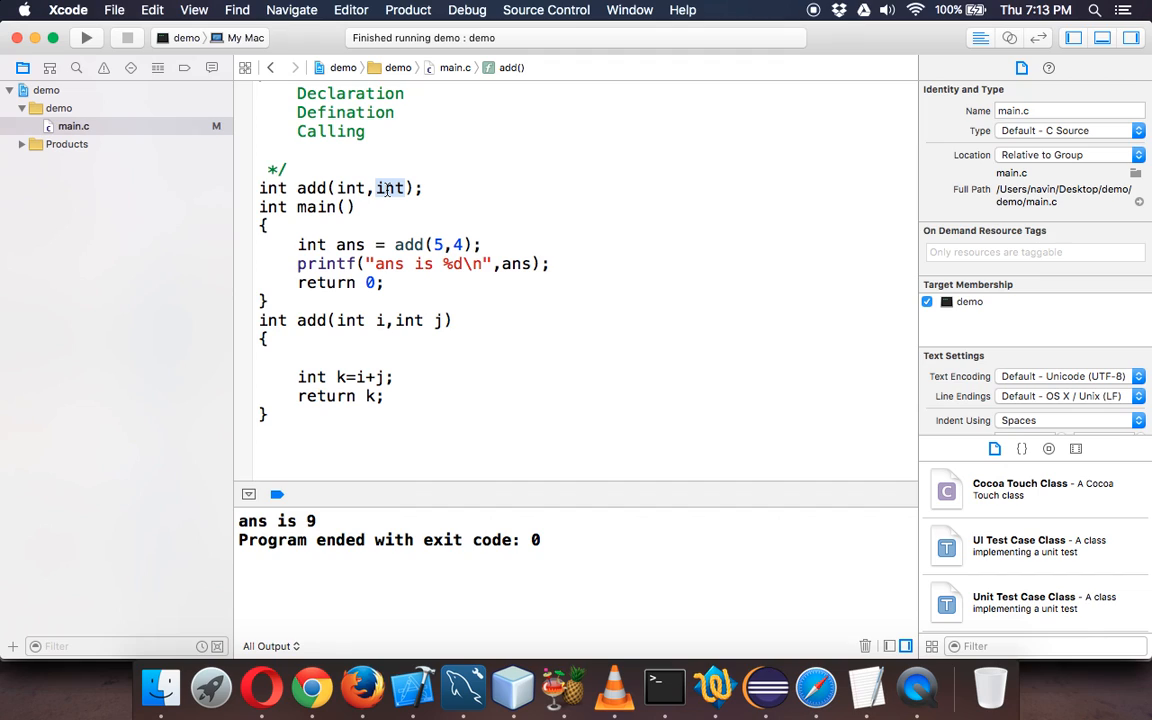
mouse_move(410, 316)
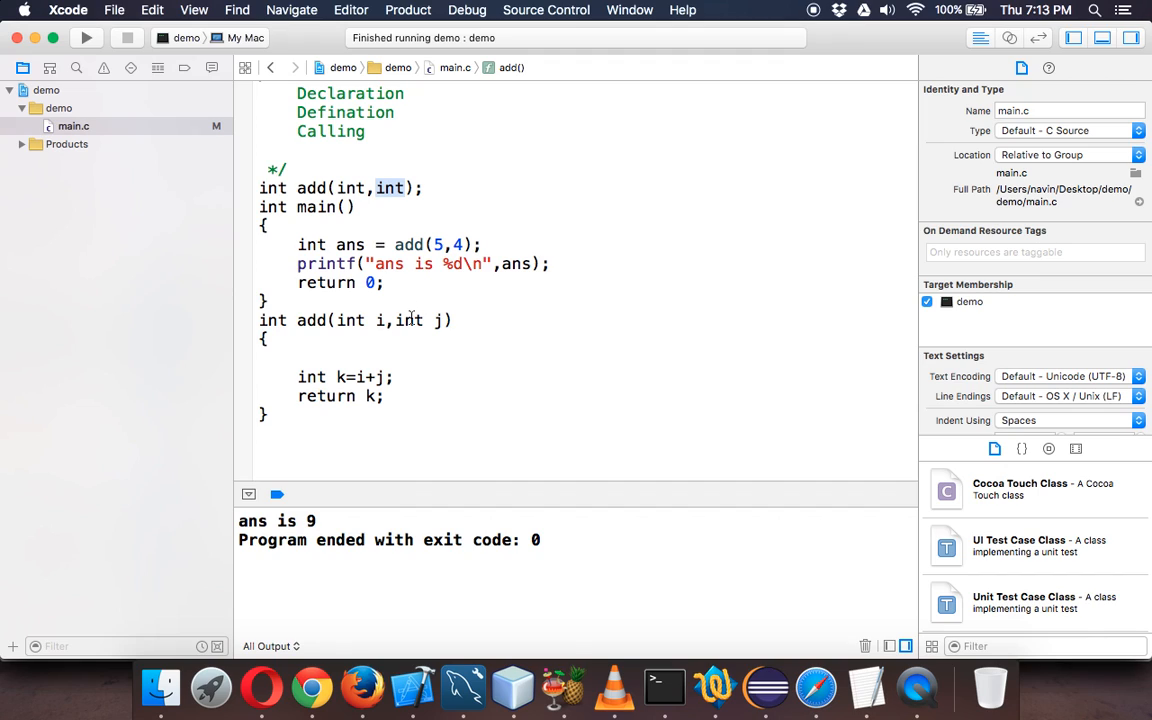
click(86, 38)
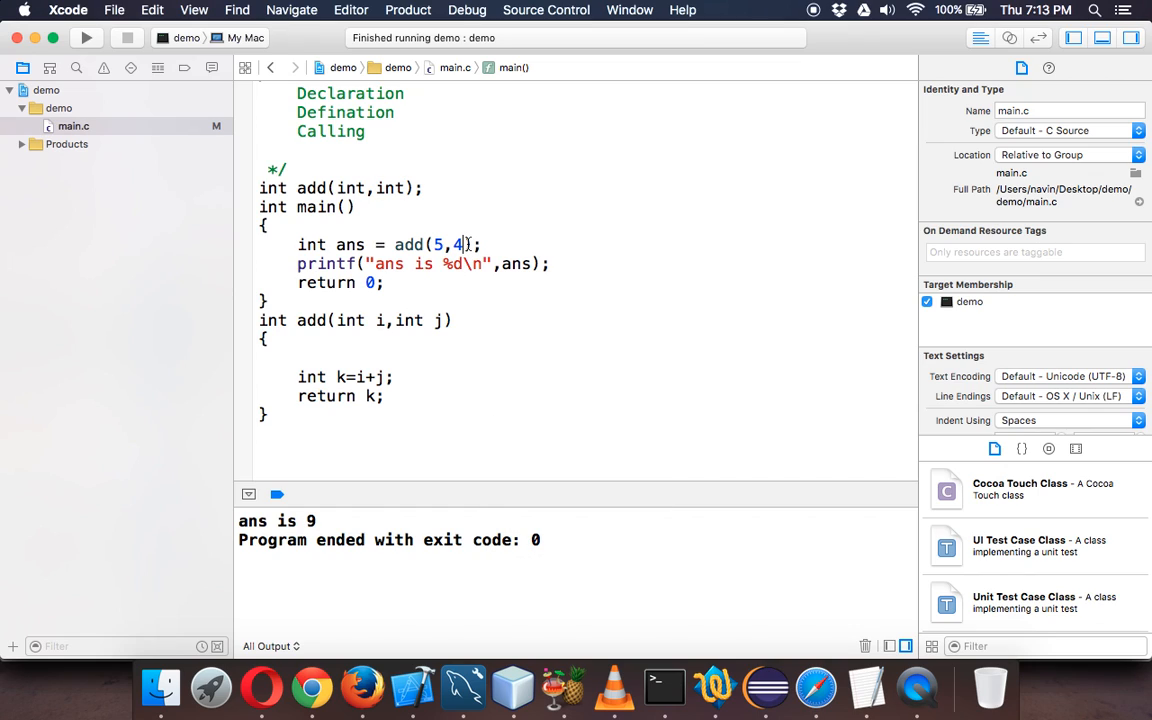
text(9)
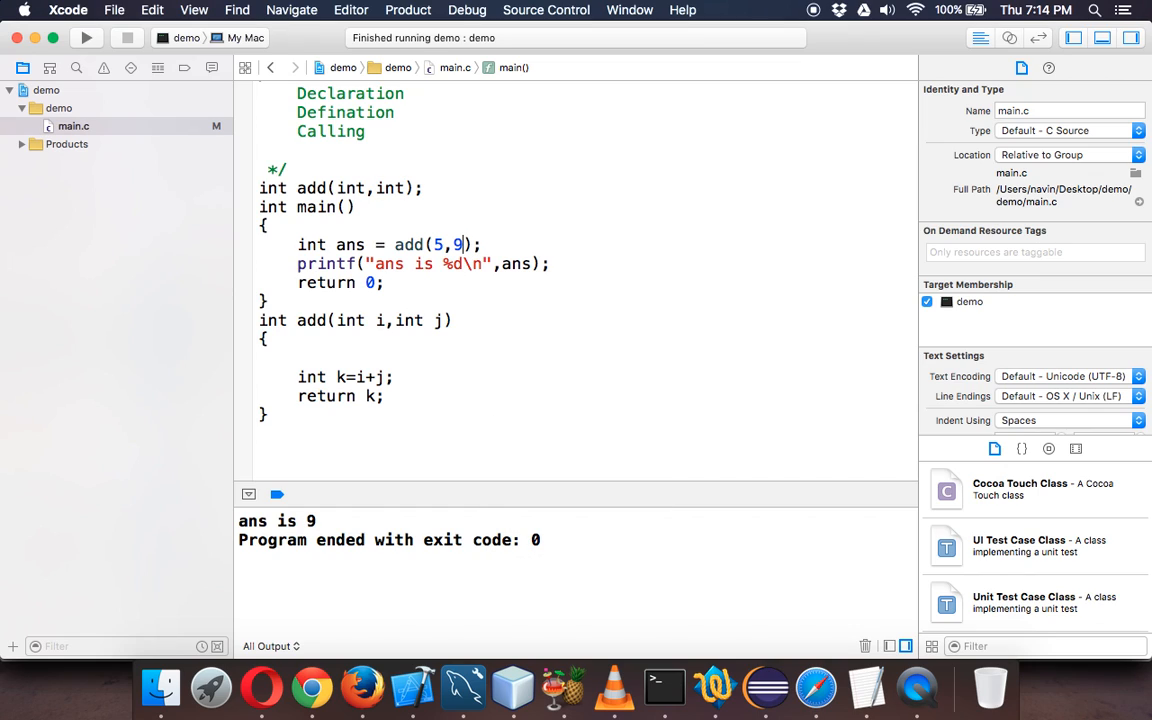
click(86, 36)
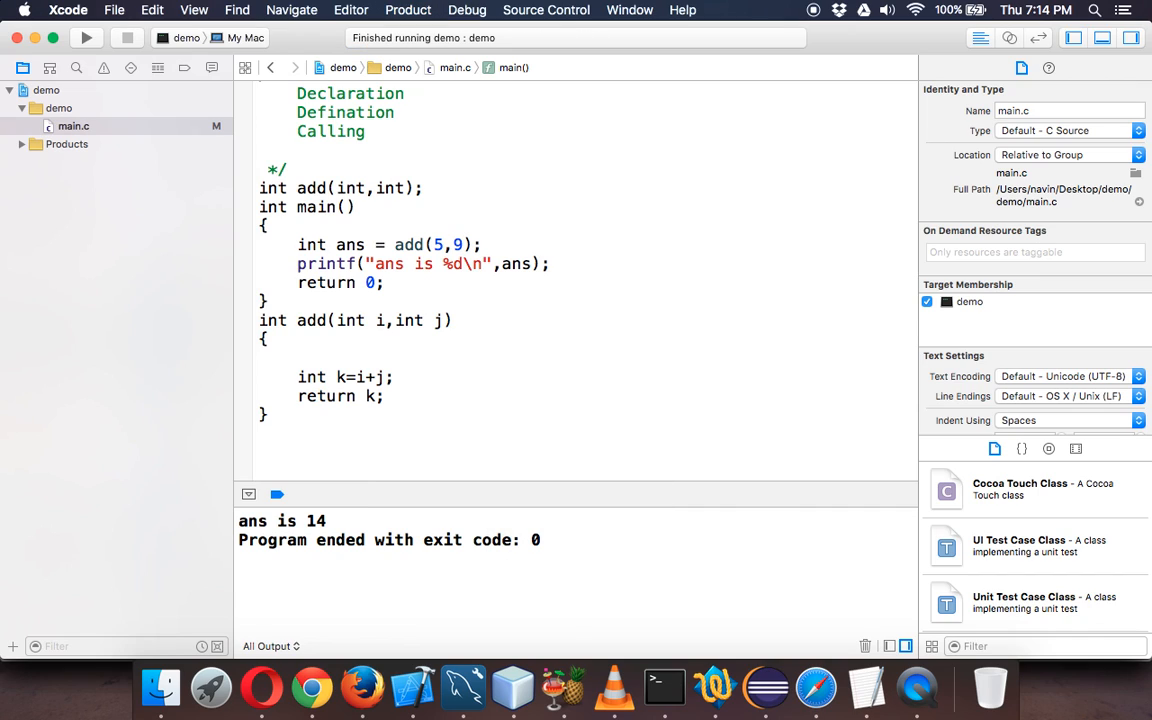
click(462, 244)
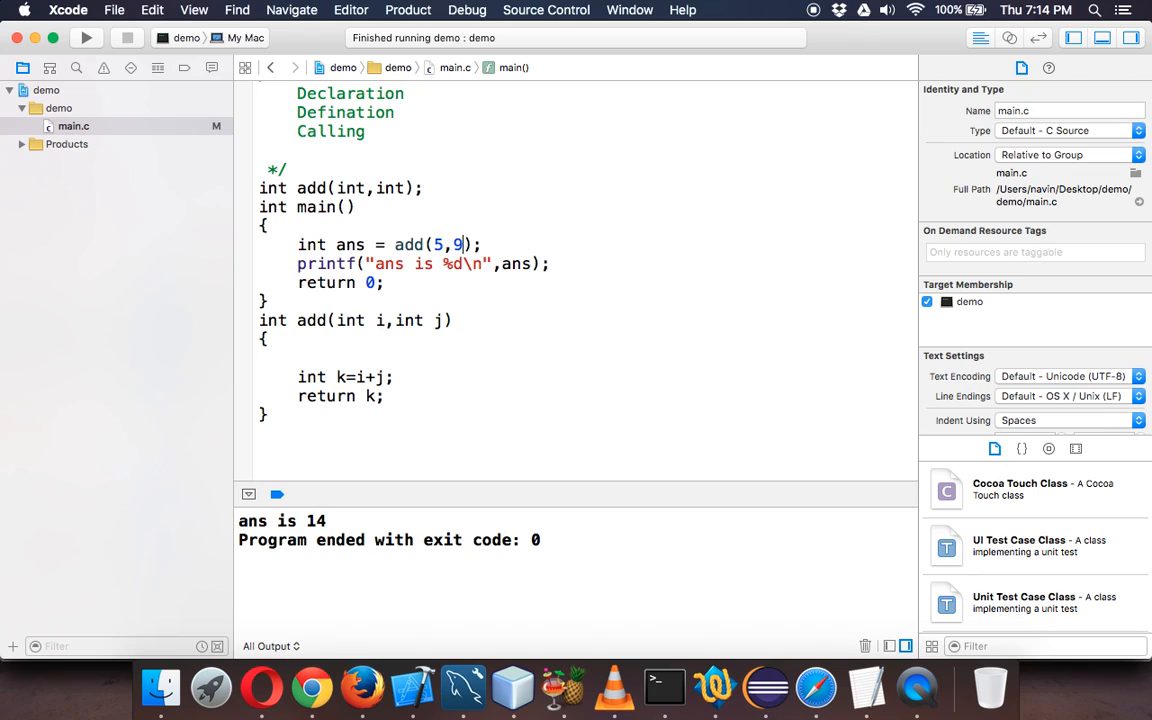